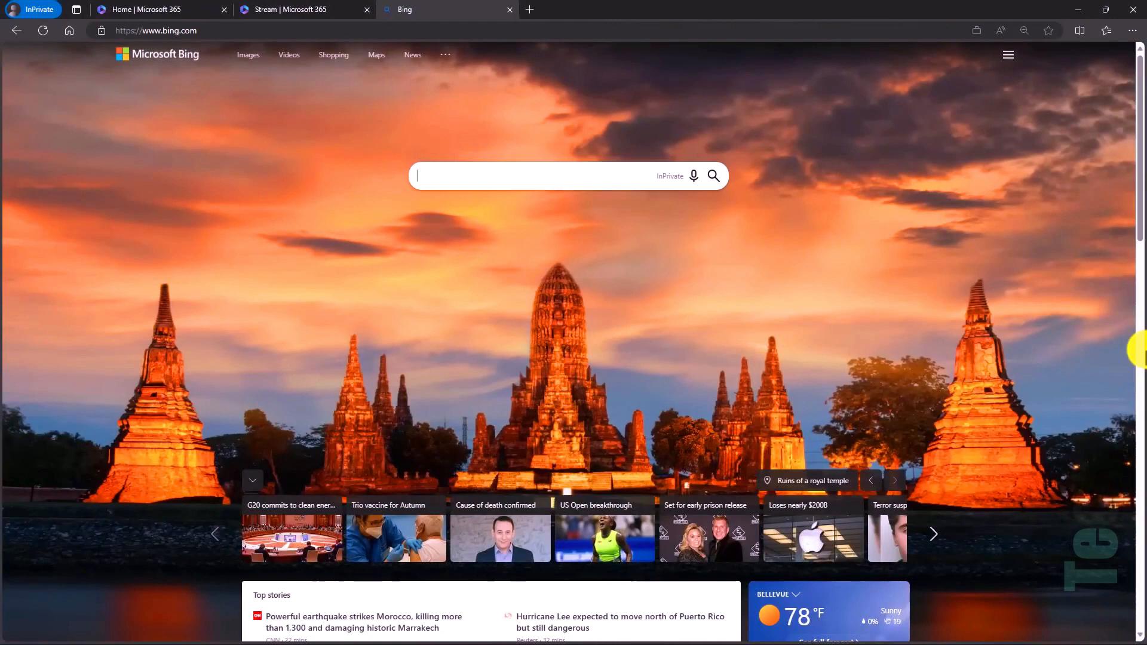
Open an enlarged Quick Note holding the to-do 'This is a template in Thailand'.
key("win+alt+n")
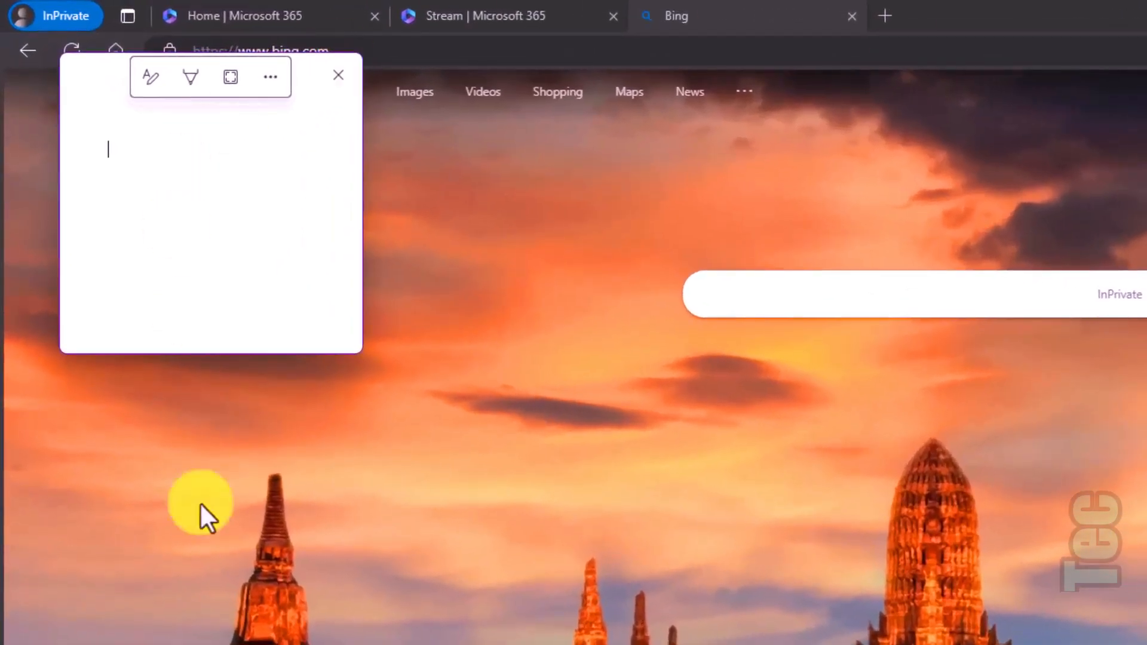
mouse_move(410, 421)
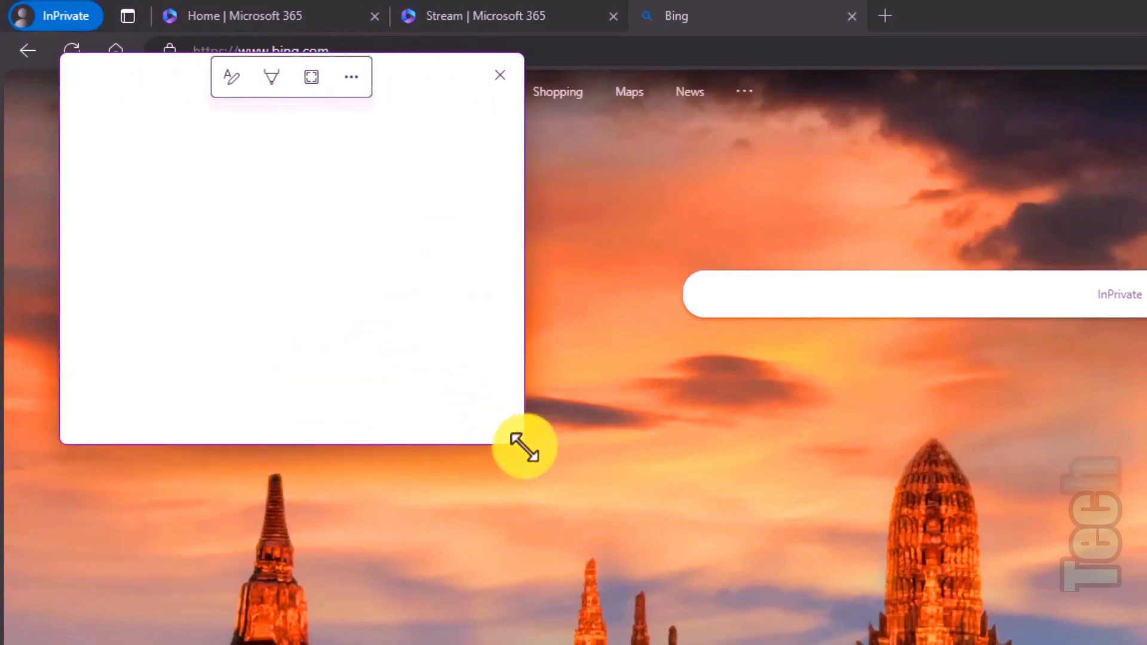
left_click(231, 75)
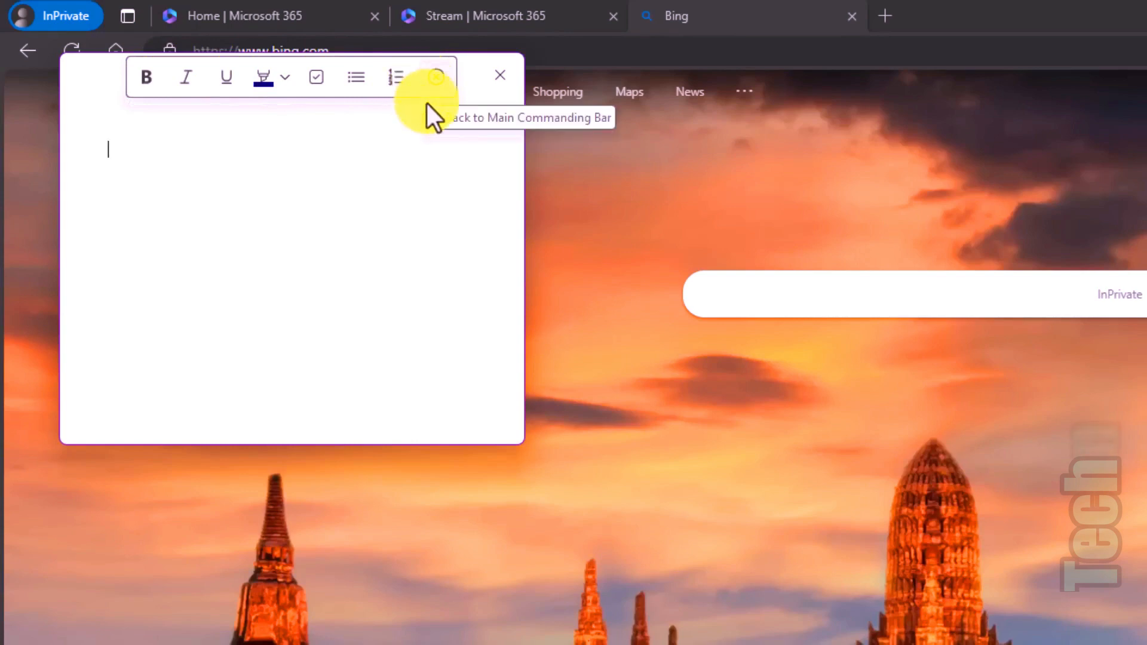
left_click(316, 77)
type("This is a template in Thailand")
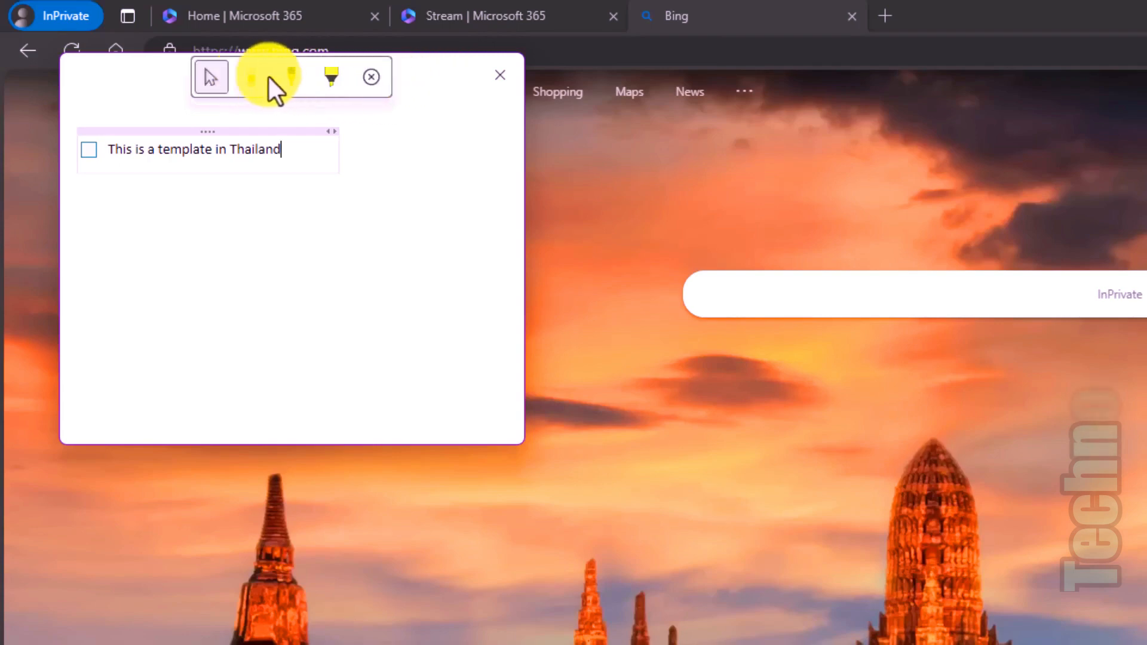
Highlight 'in Thailand' in yellow and clip the Bing temple picture into the note.
left_click(291, 77)
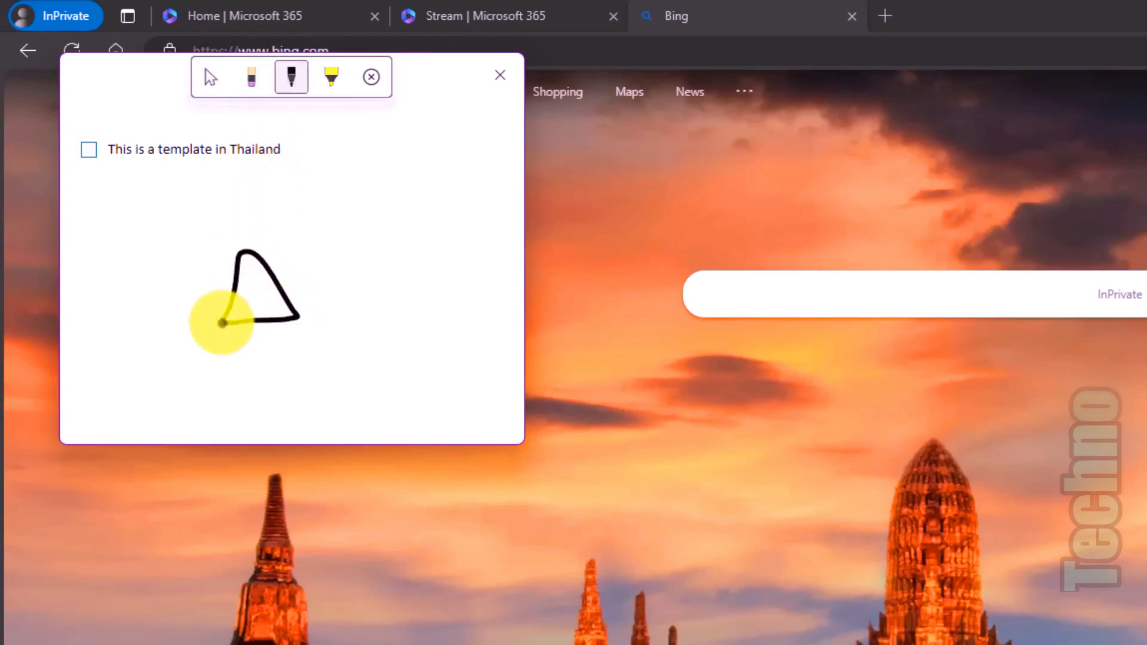
left_click(331, 76)
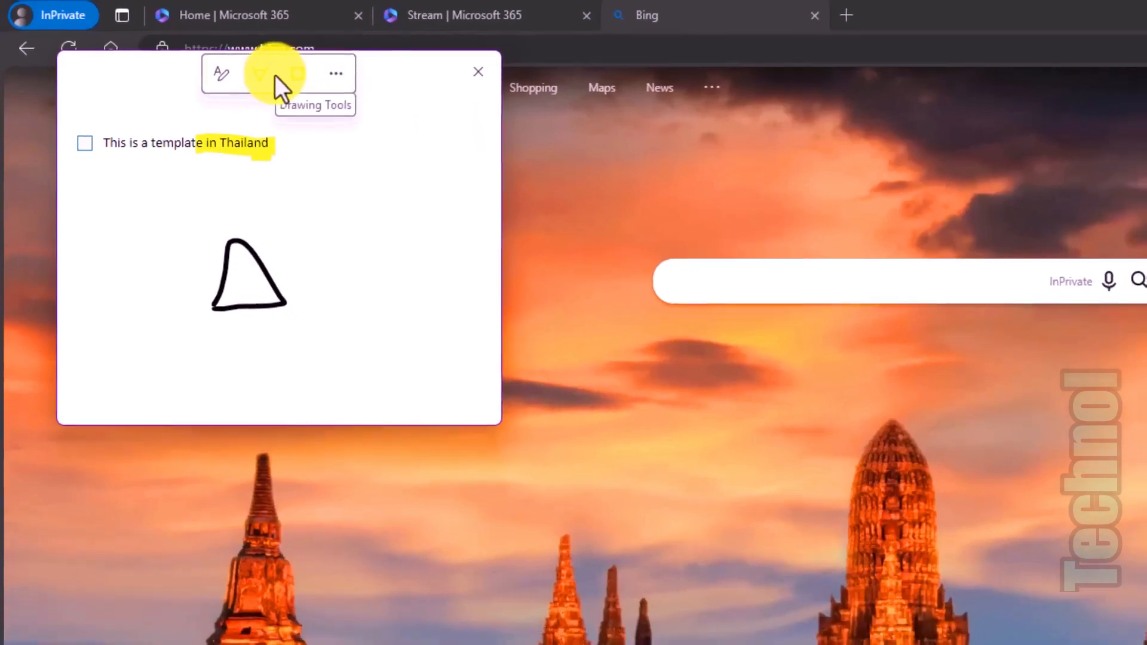
left_click(478, 72)
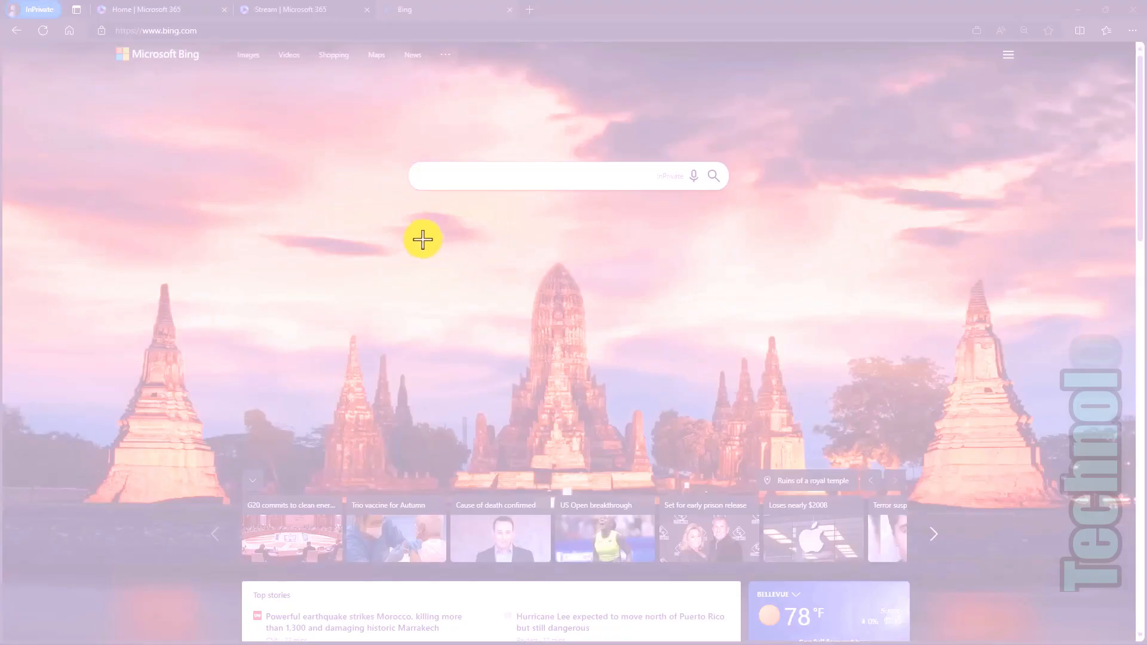
left_click_drag(423, 238, 675, 475)
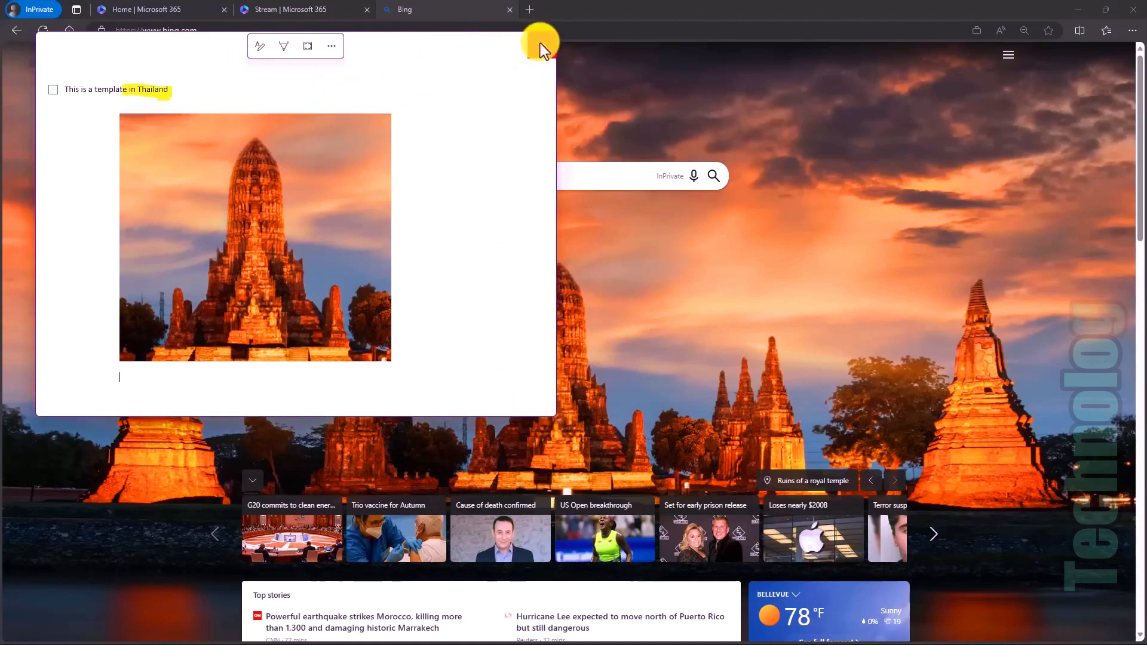
mouse_move(540, 42)
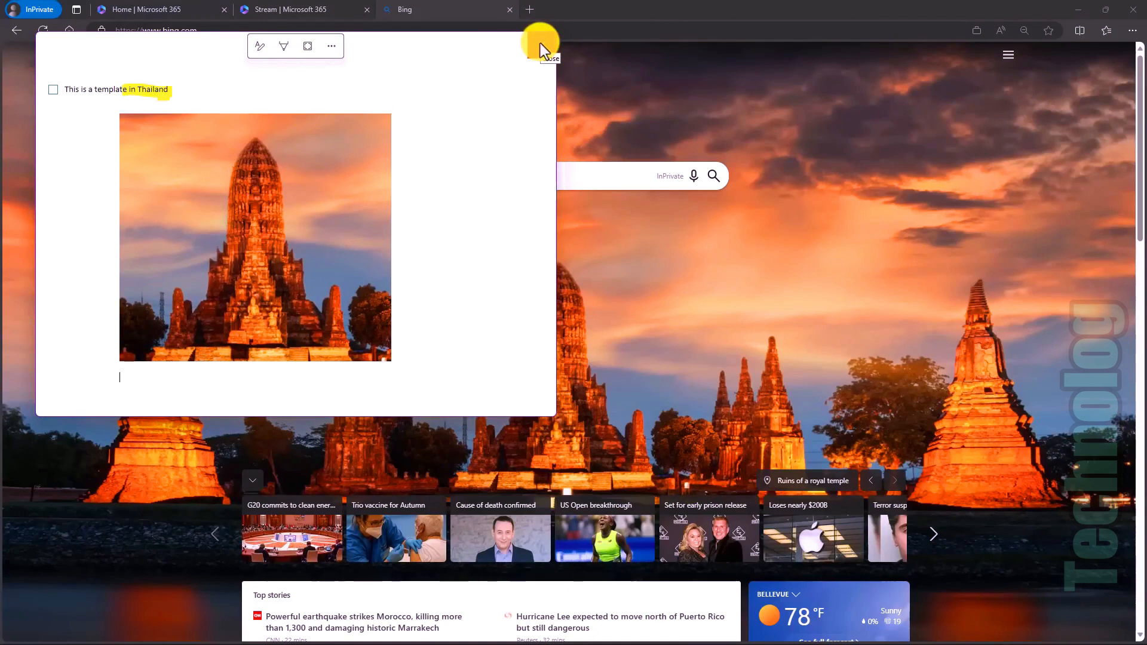
mouse_move(530, 49)
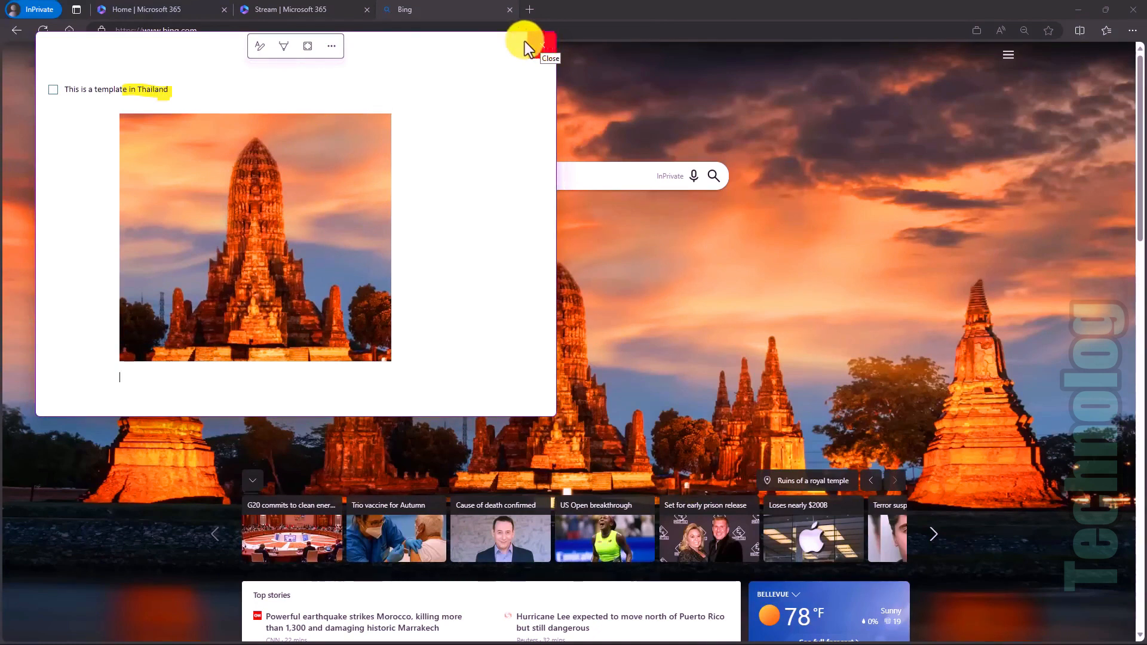
Open the quick note as a full OneNote page, then go to the Research section.
left_click(330, 46)
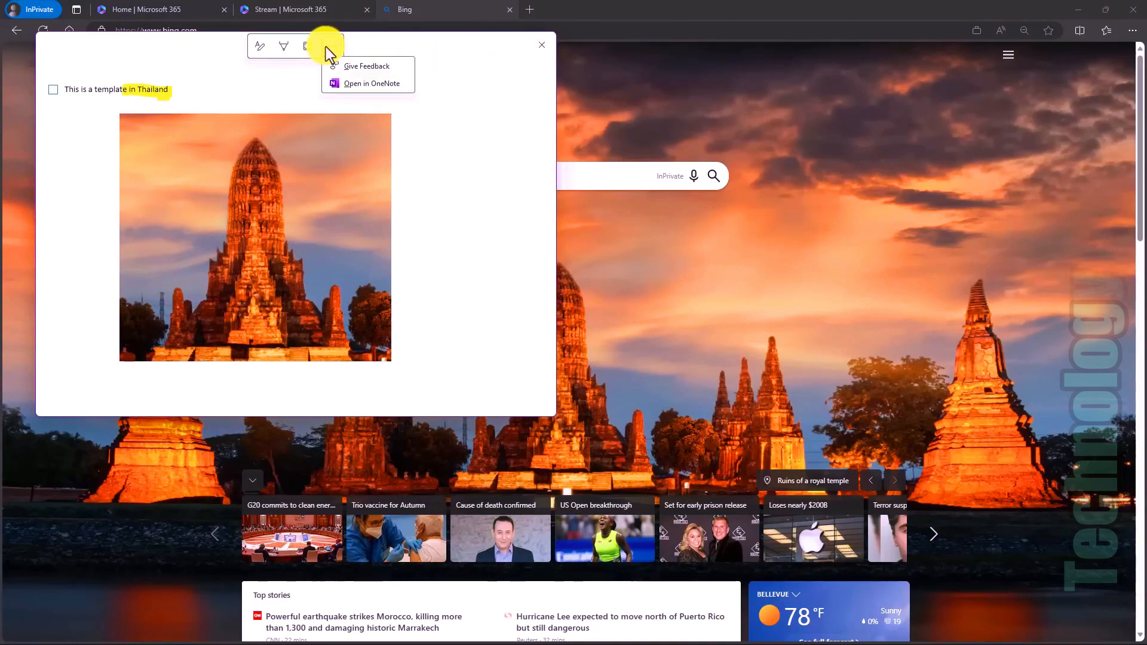
mouse_move(385, 91)
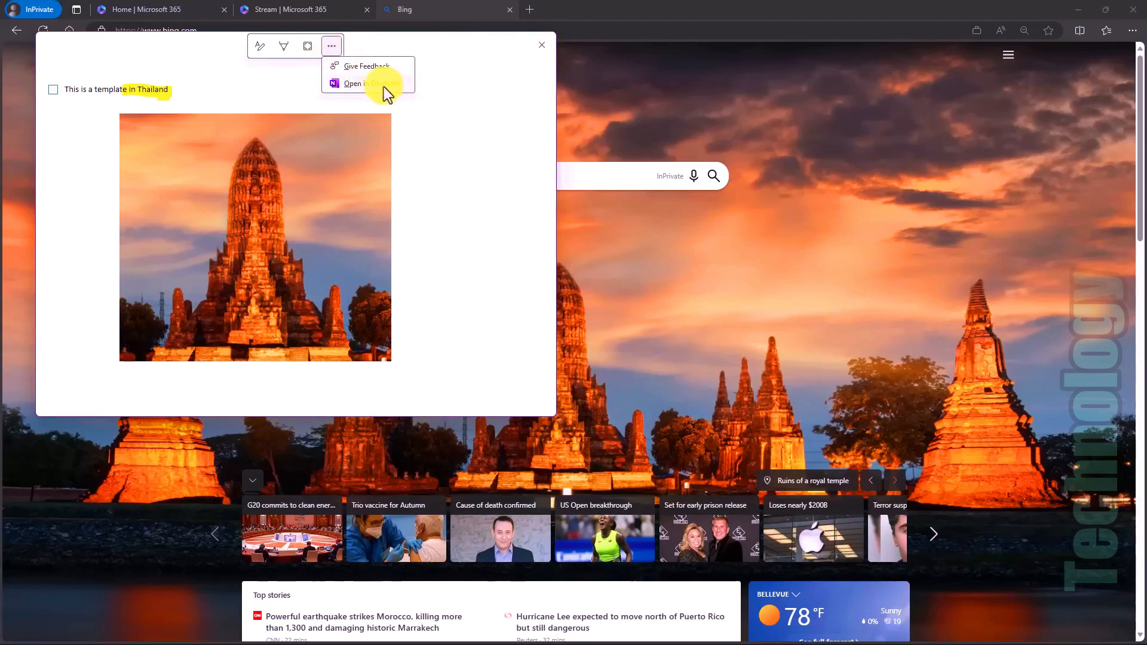
left_click(358, 83)
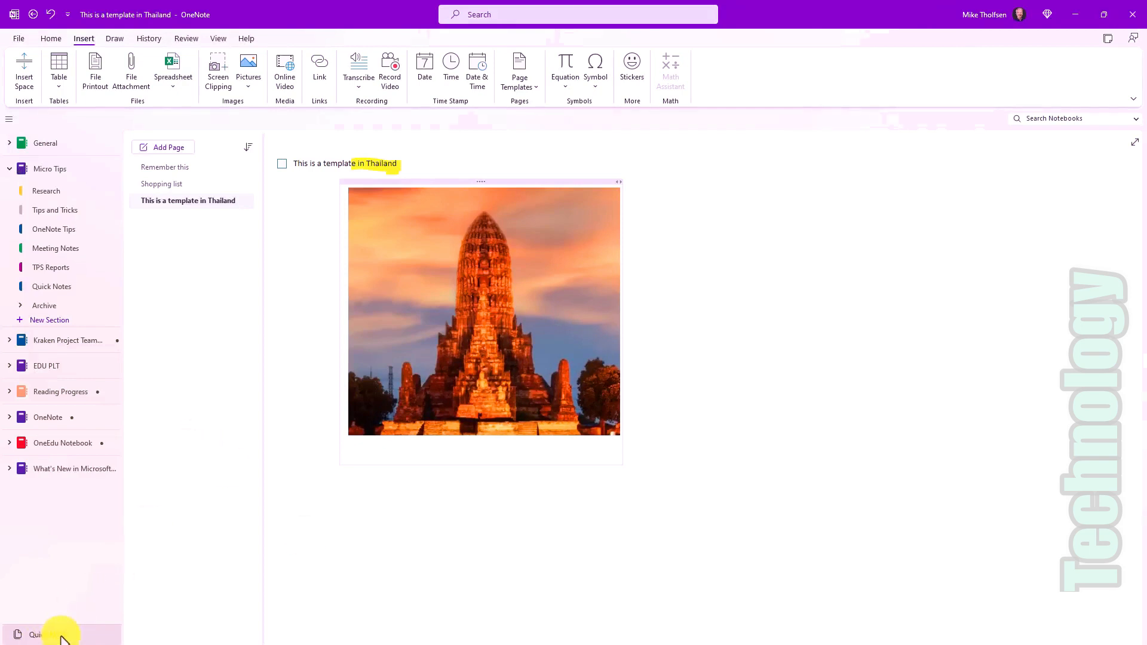
mouse_move(228, 393)
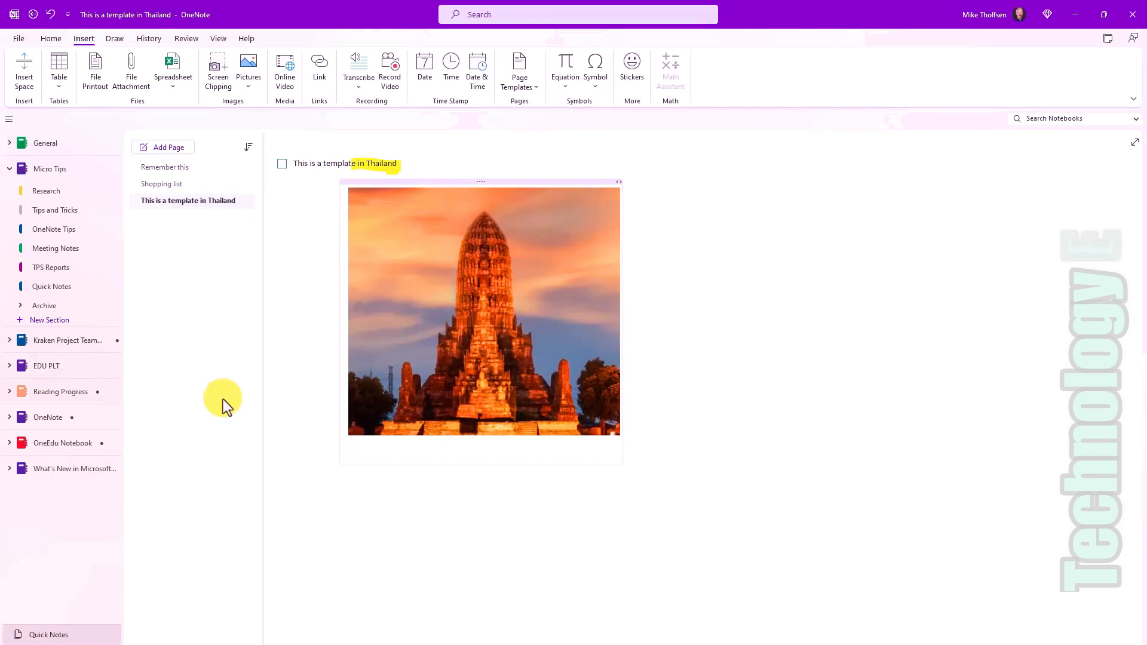
left_click(348, 452)
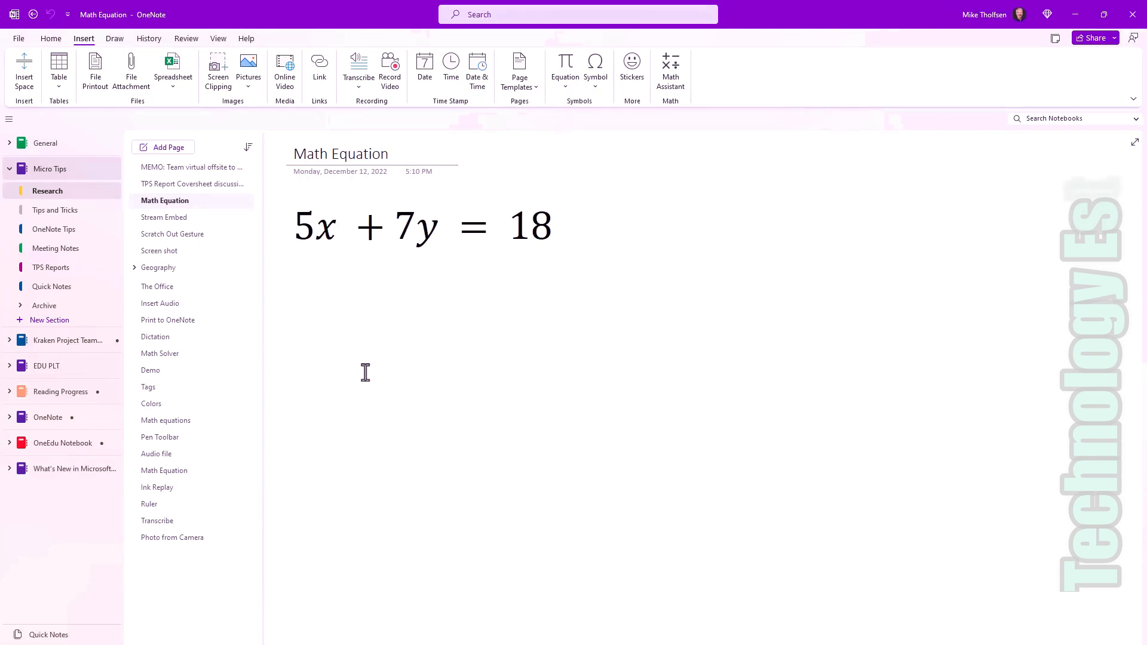
Select the equation 5x + 7y = 18 and open Math Assistant from Draw.
left_click(296, 227)
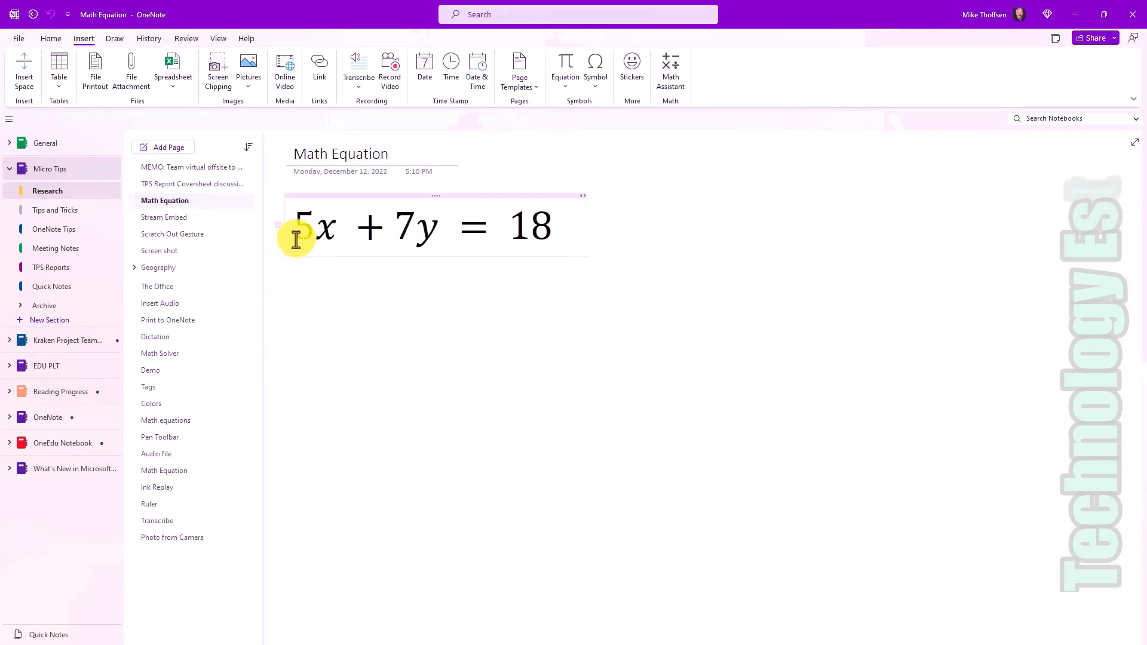
left_click_drag(300, 225, 545, 225)
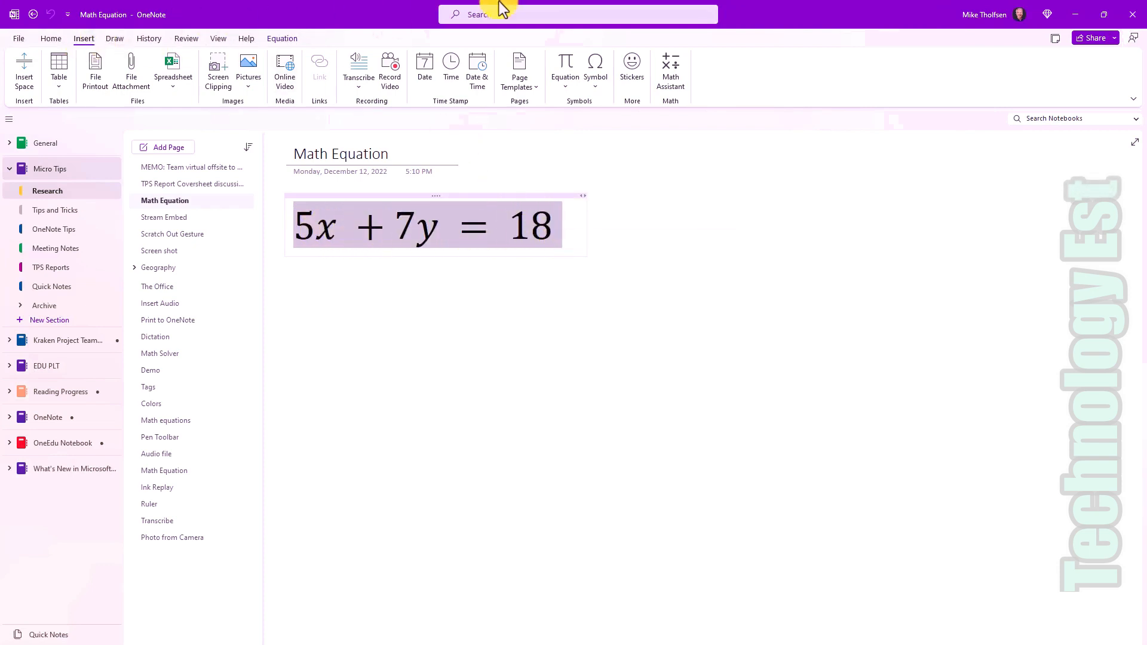
mouse_move(627, 69)
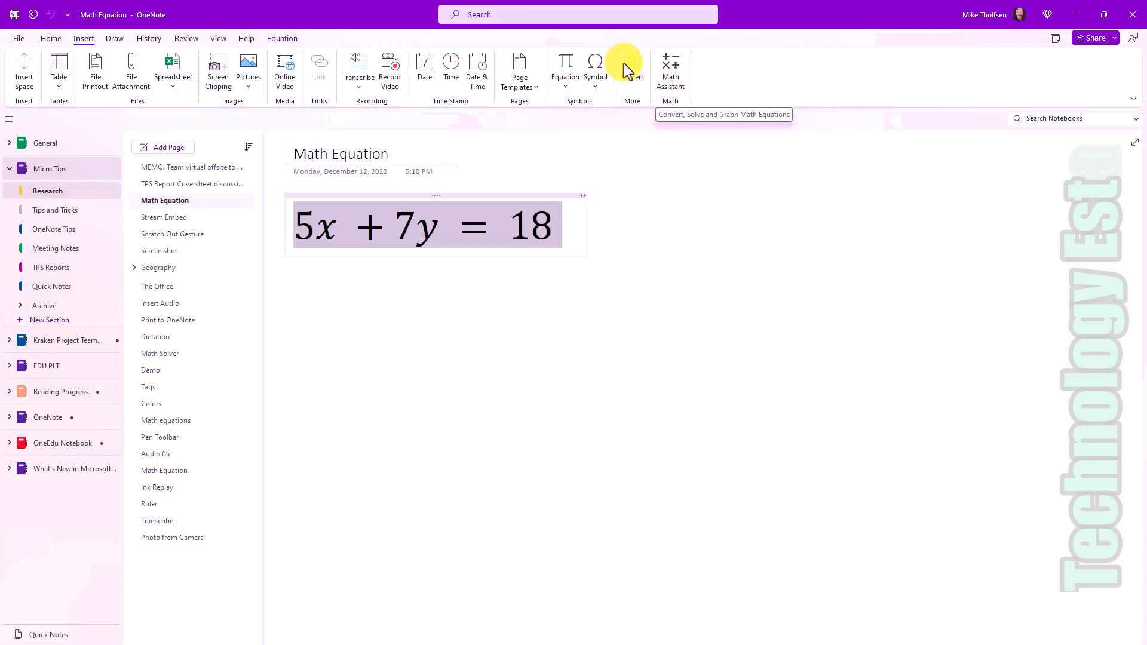
left_click(114, 39)
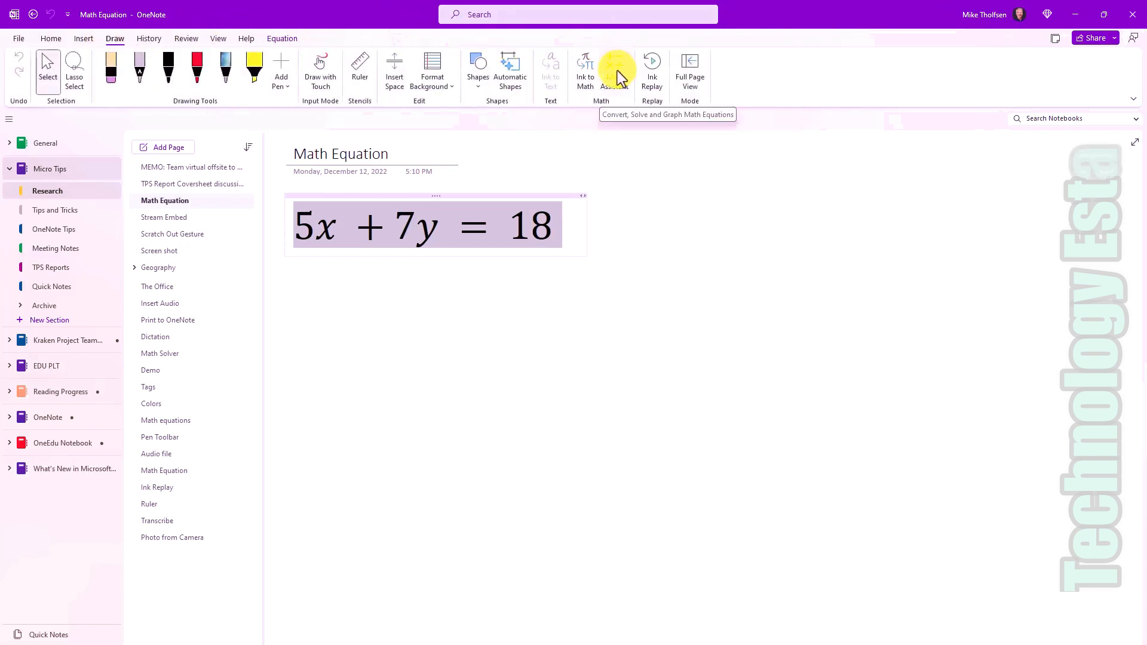
left_click(616, 69)
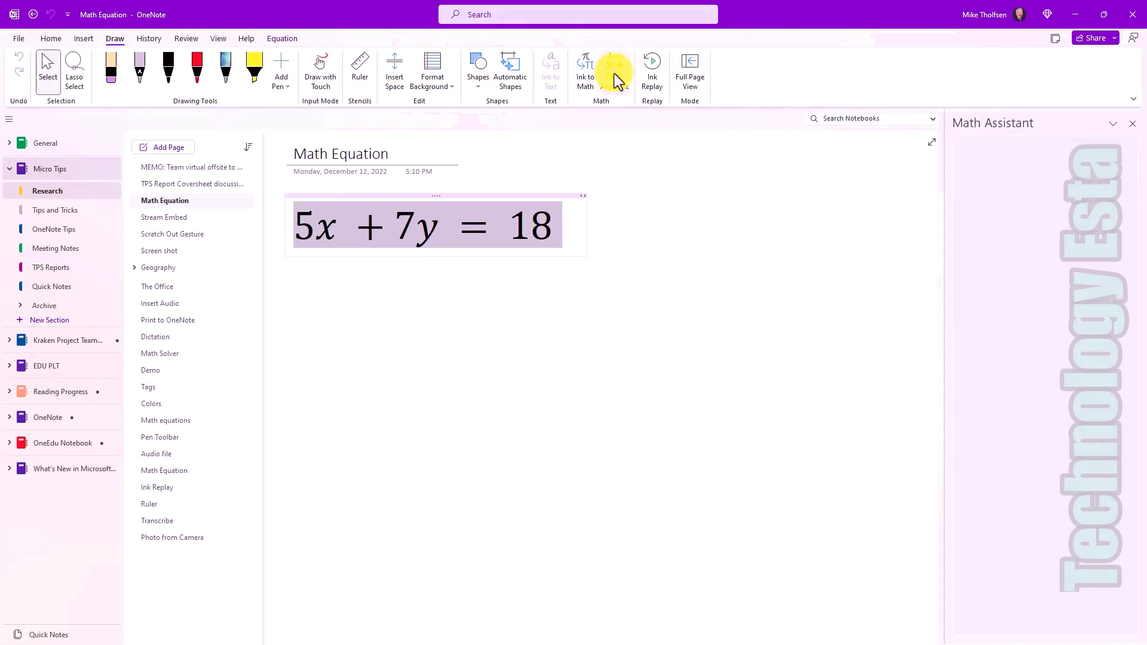
Graph 5x + 7y = 18 in Math Assistant, adjust zoom, and insert it on the page.
left_click(615, 69)
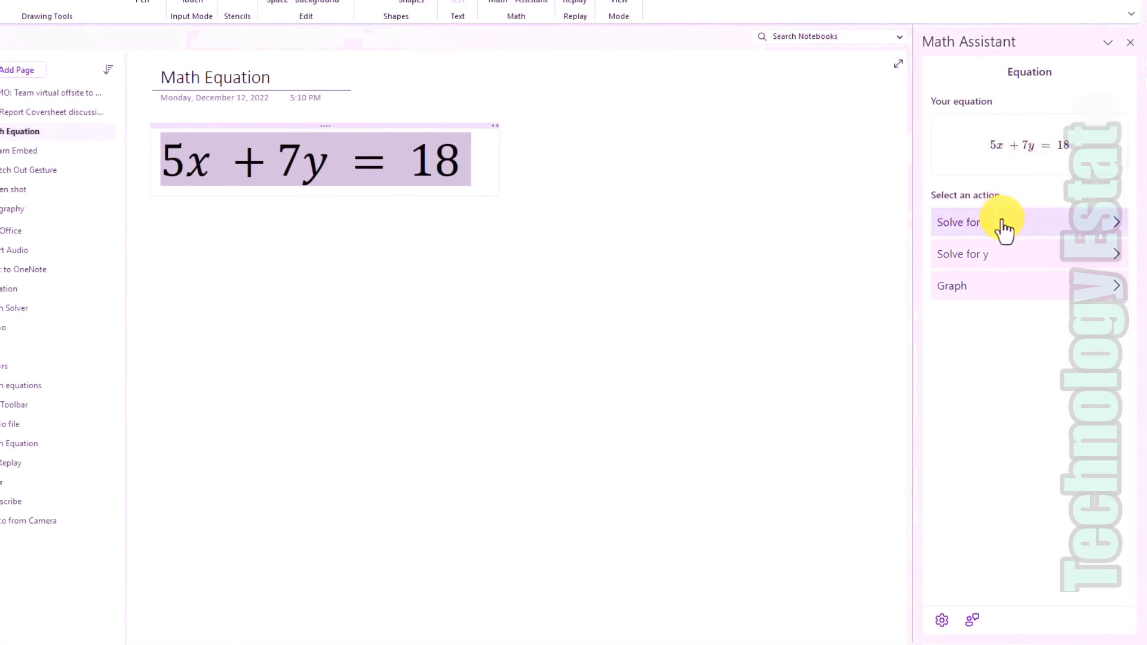
mouse_move(1013, 274)
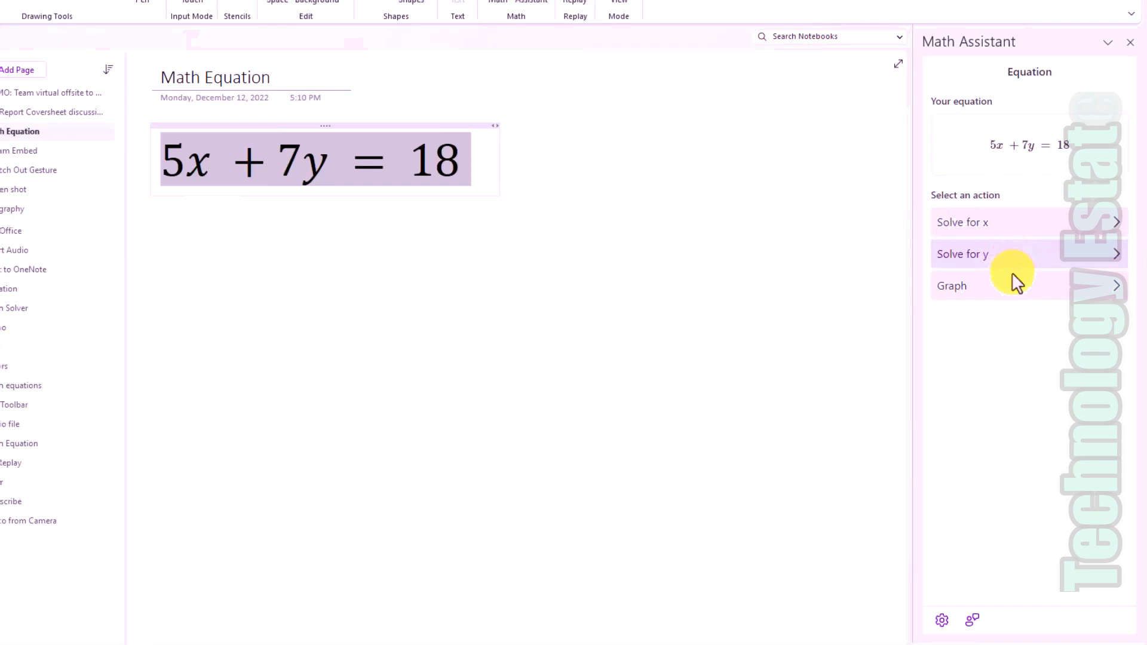
mouse_move(1035, 285)
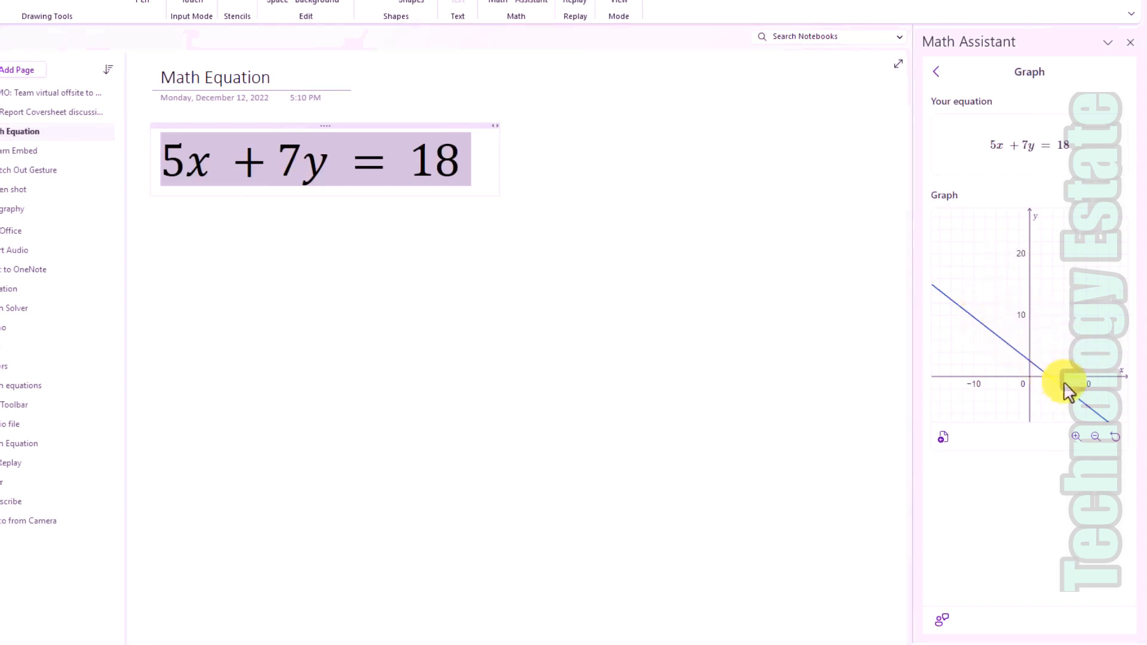
left_click(1079, 437)
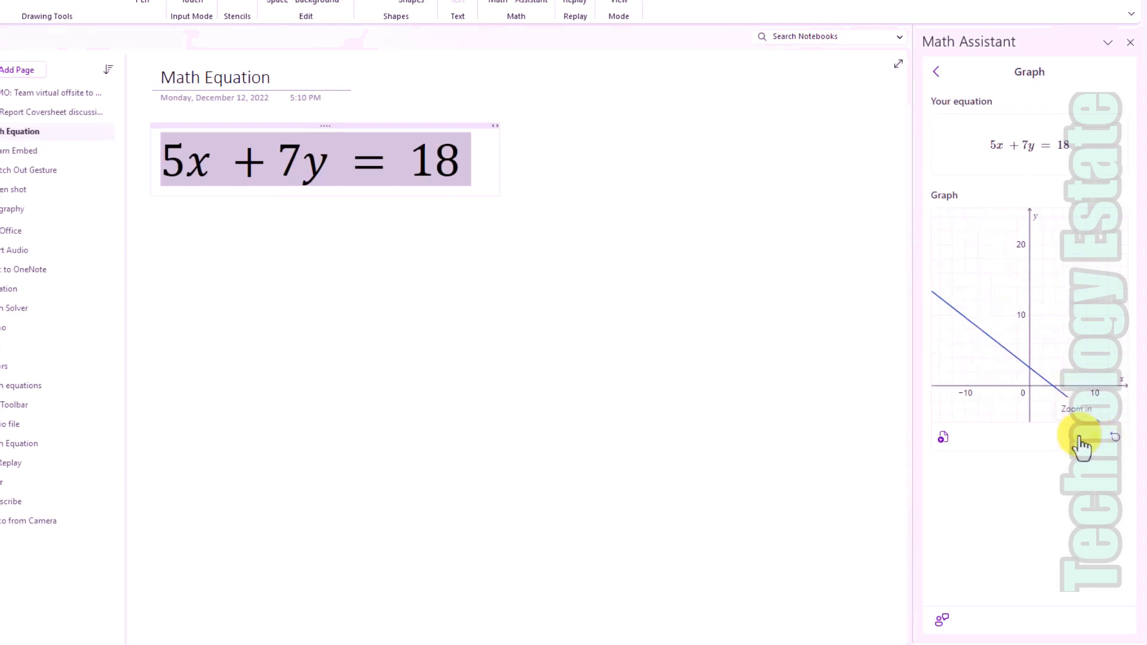
left_click(1094, 437)
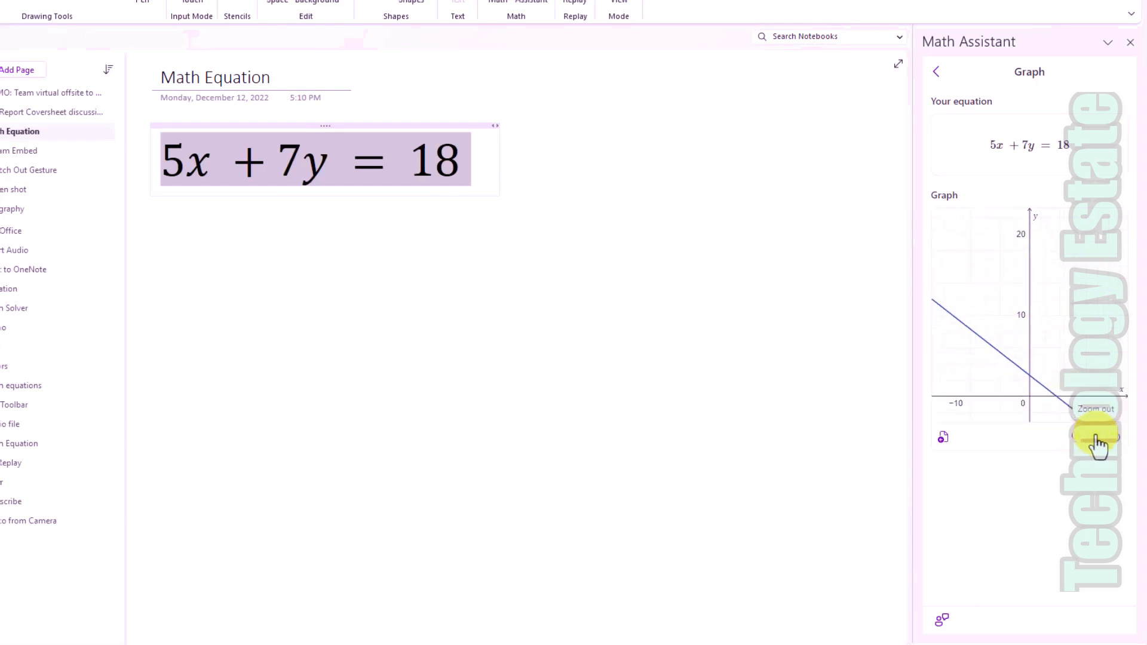
left_click(1094, 436)
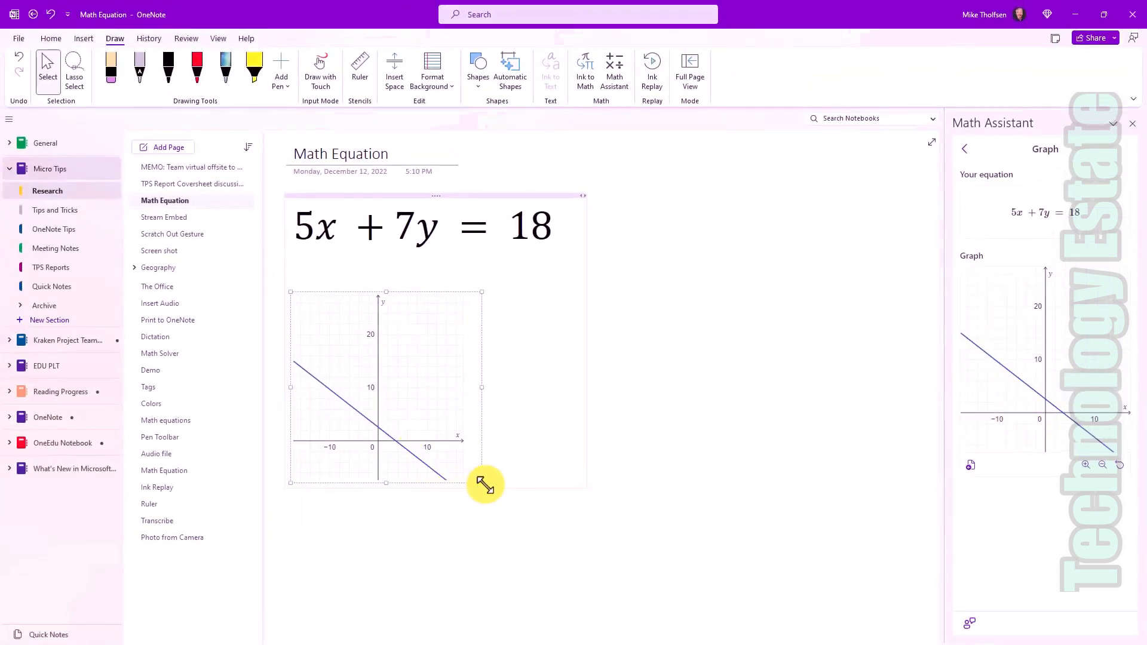
left_click_drag(485, 485, 589, 590)
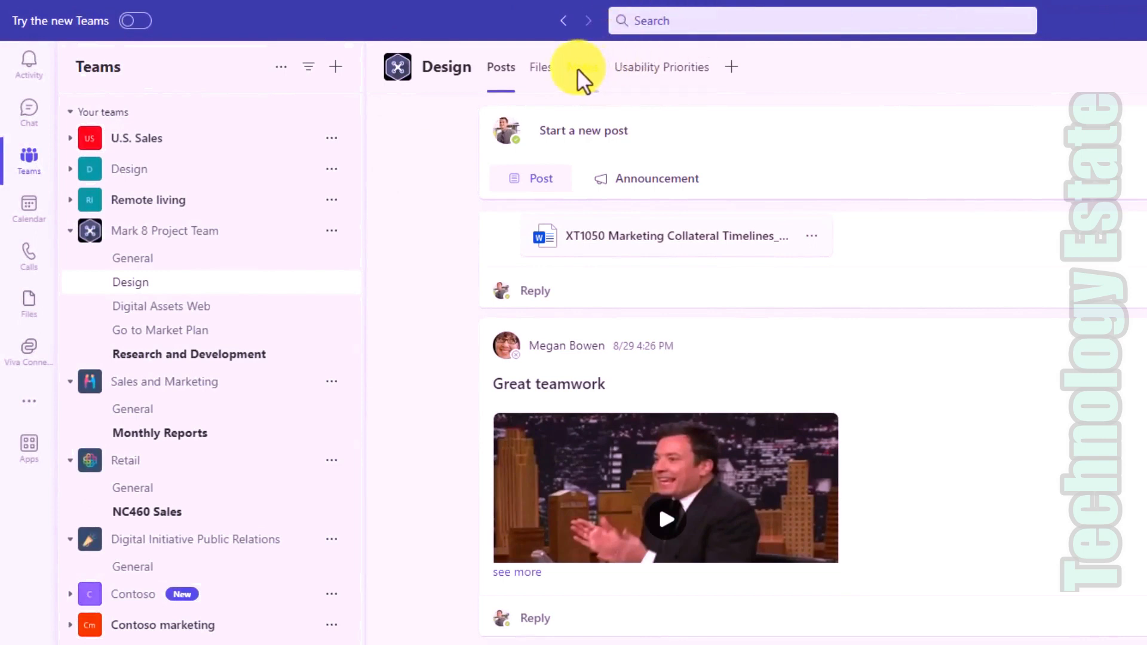
mouse_move(581, 73)
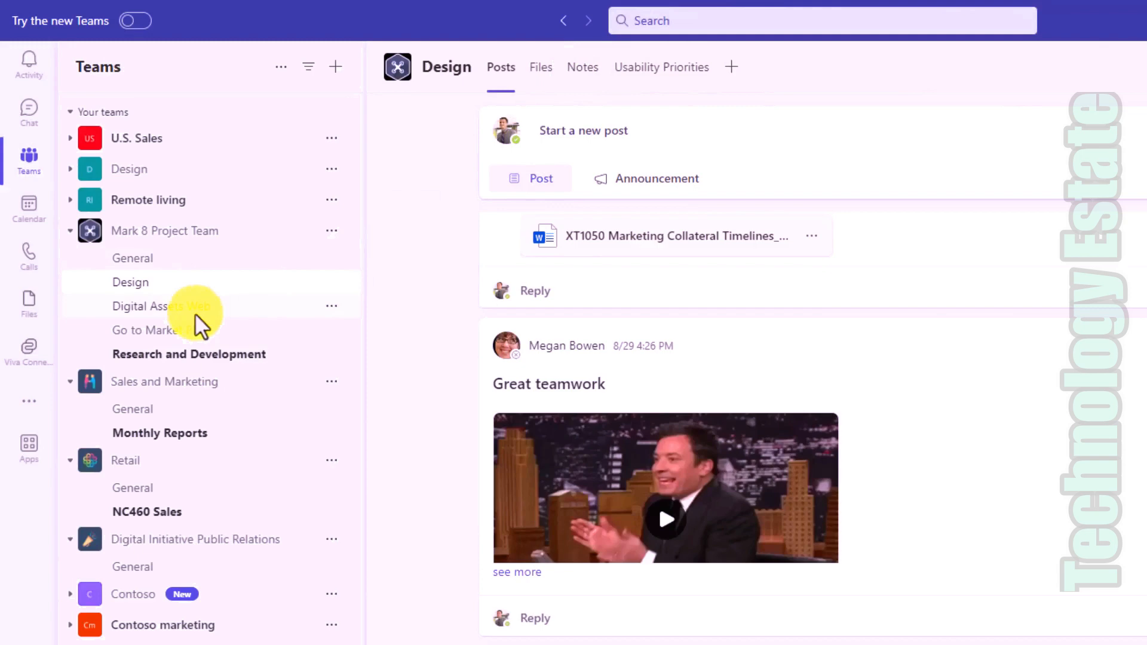
Open the Digital Assets Web channel and the Mark 8 Project Team options menu.
left_click(154, 306)
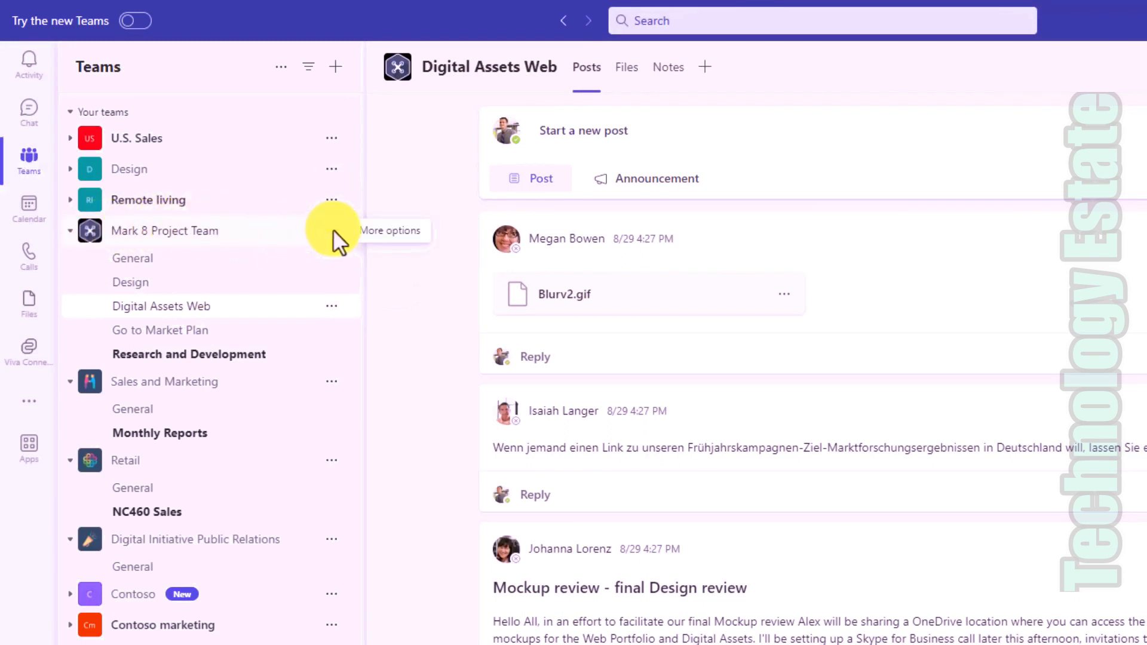
left_click(330, 230)
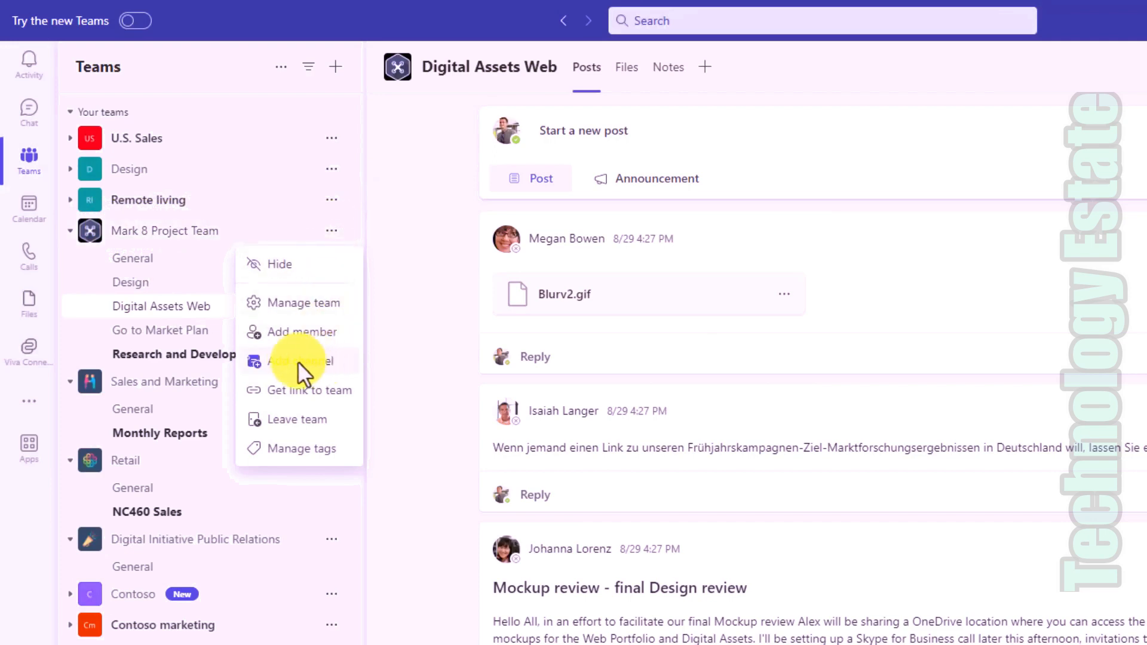
Add a channel named 'My TPS Report' to the Mark 8 Project Team.
left_click(300, 361)
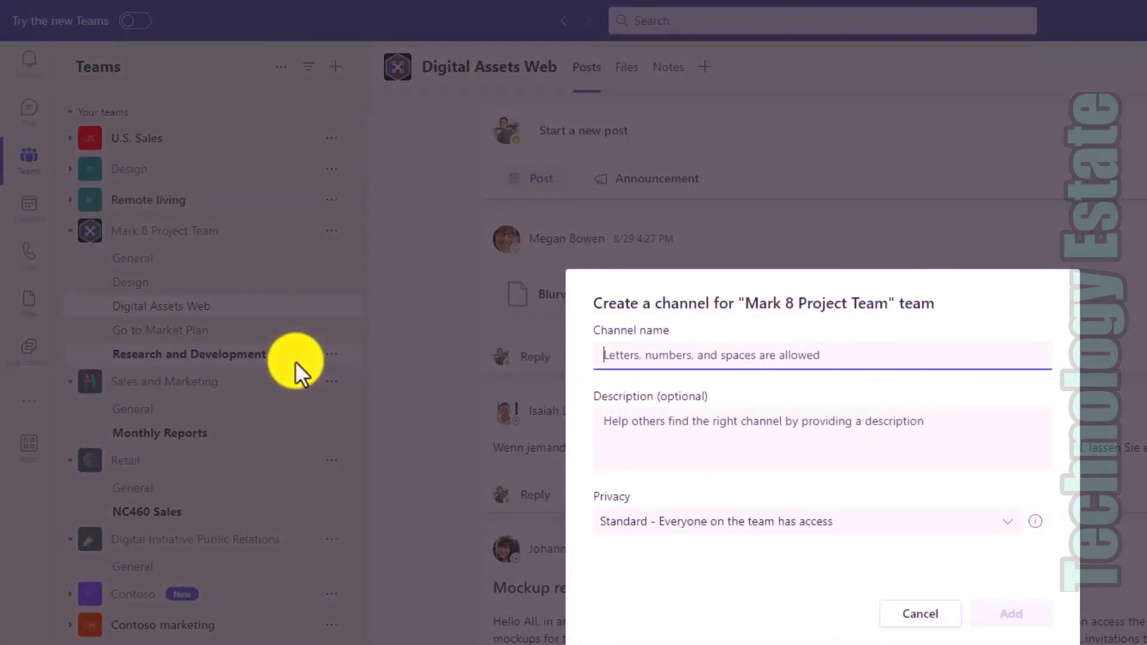
type("My TPS Report")
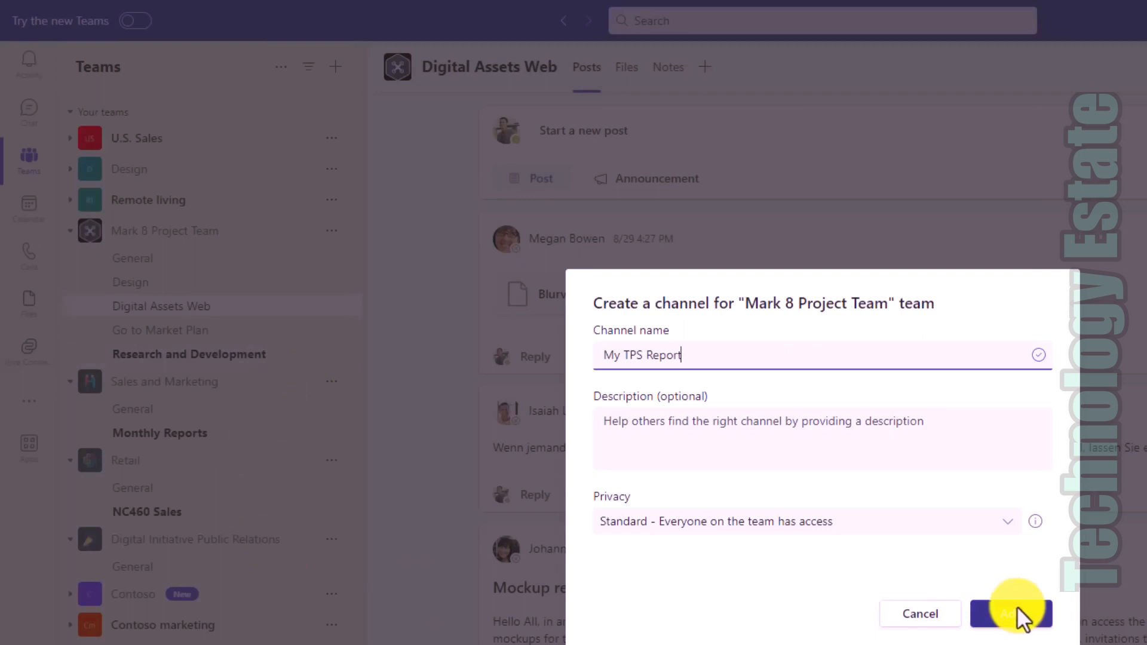
left_click(1011, 613)
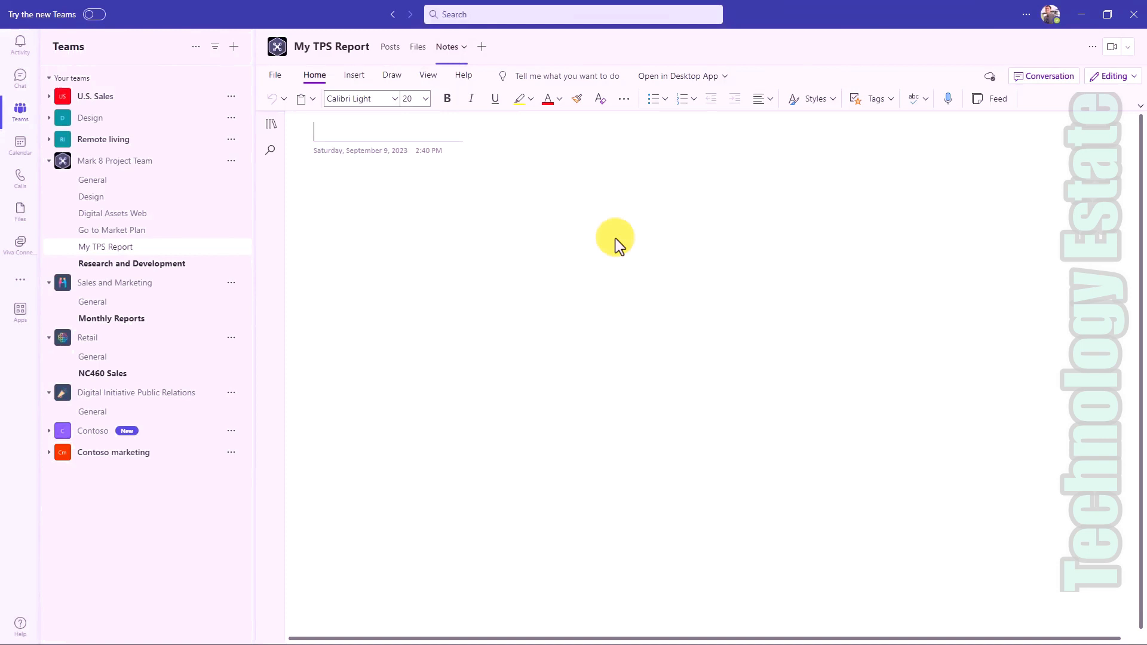
Title the notes page 'Bill Lumbergh rulz' and return to Digital Assets Web.
type("Bill Lumbergh rulz")
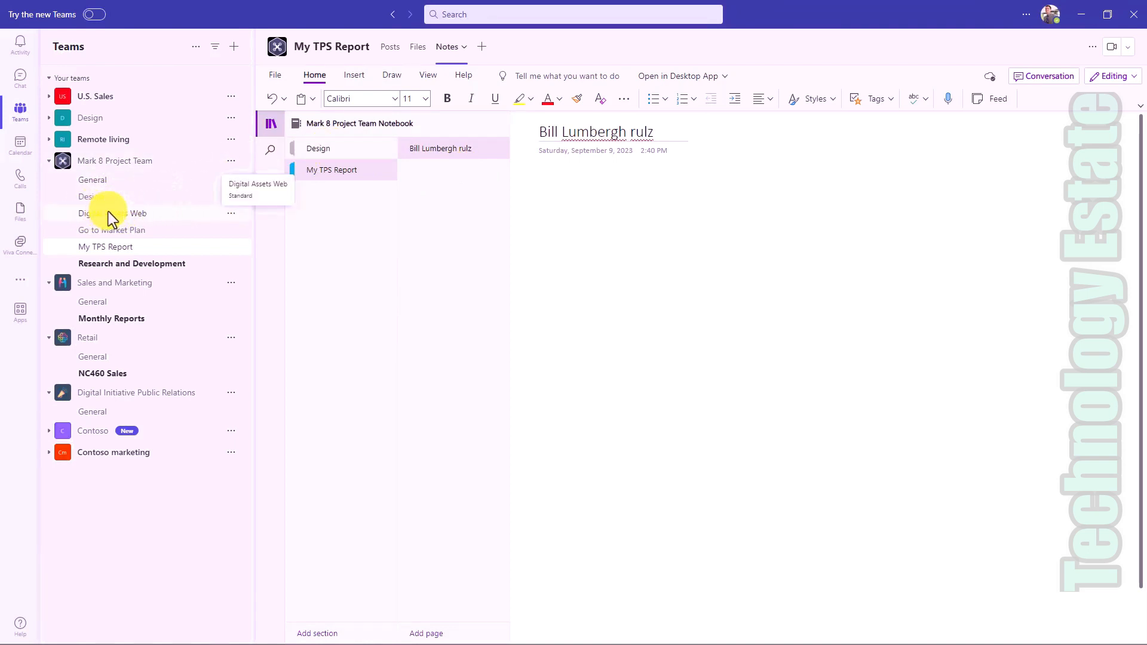
mouse_move(242, 200)
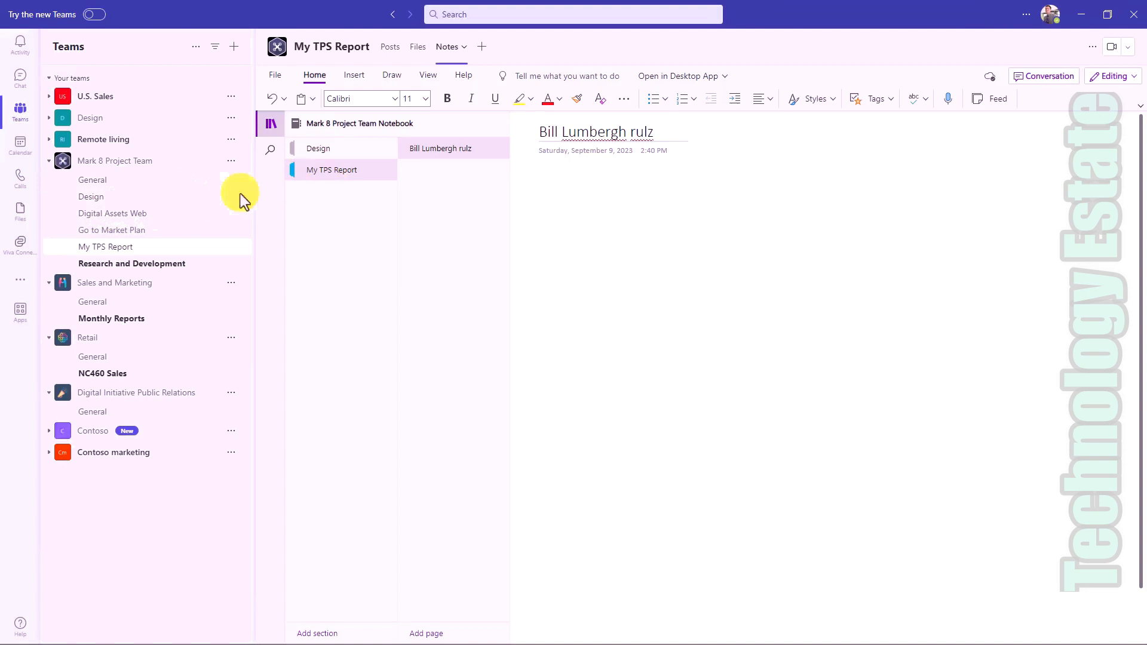
left_click(113, 212)
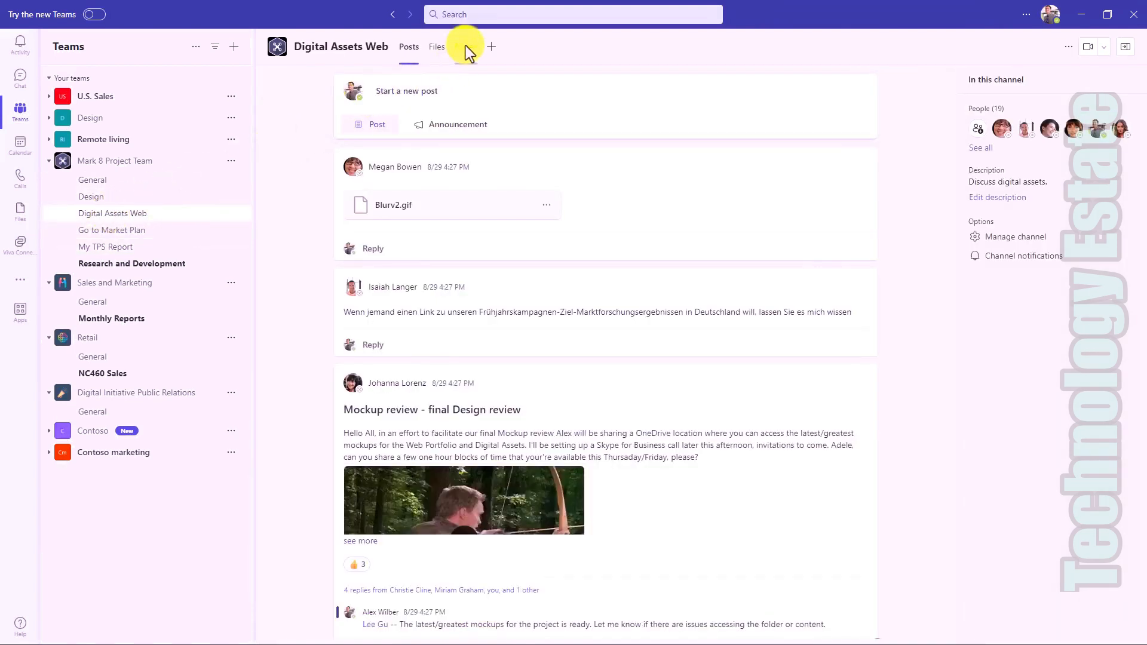
Open the Digital Assets Web blank notes page, then view its files in SharePoint.
left_click(465, 46)
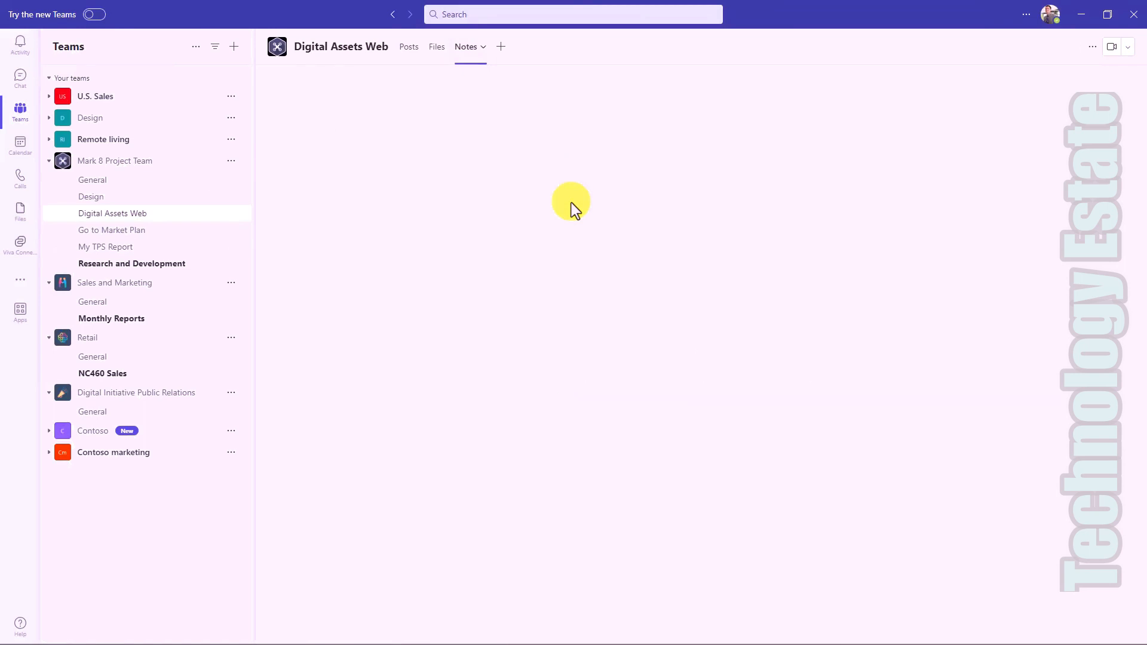
left_click(466, 46)
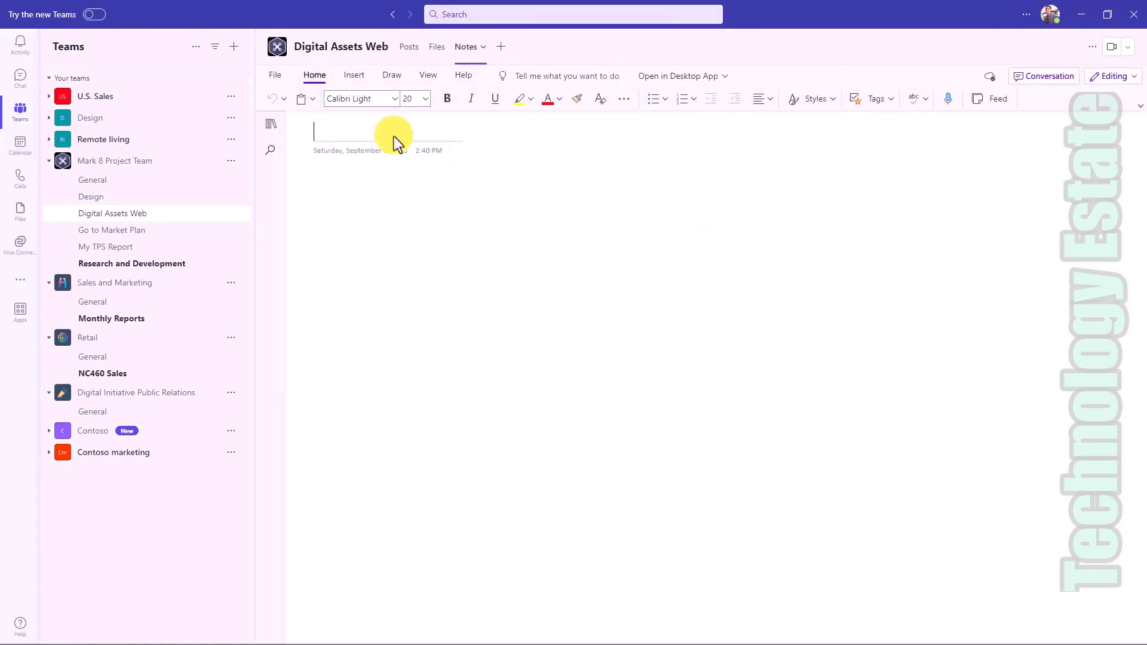
left_click(681, 76)
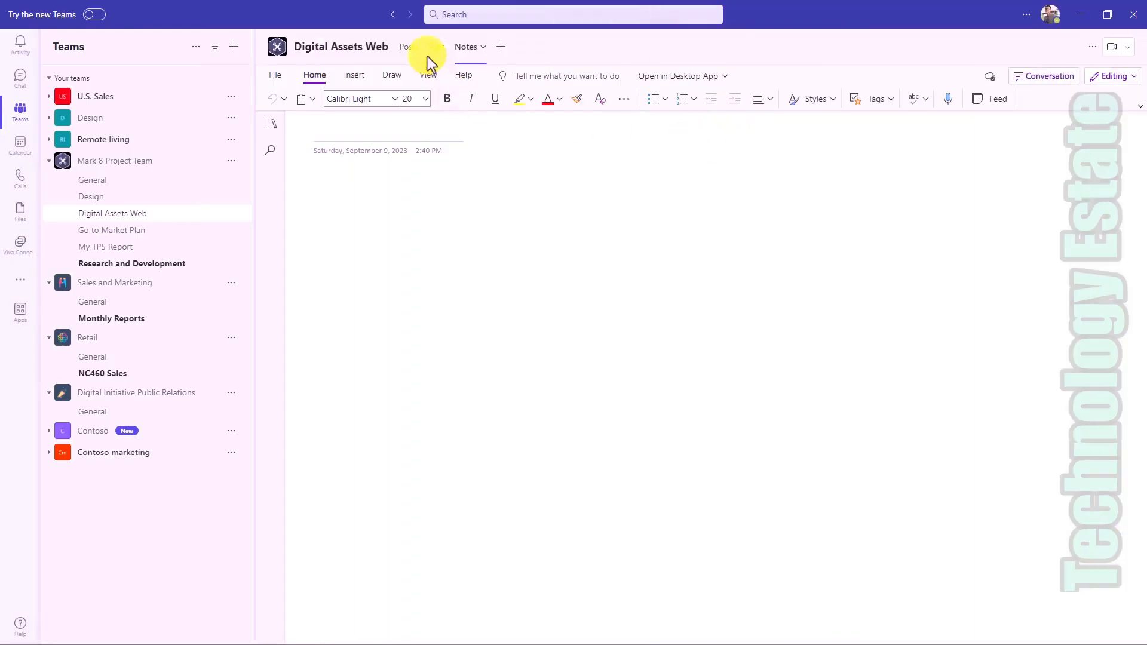
left_click(409, 46)
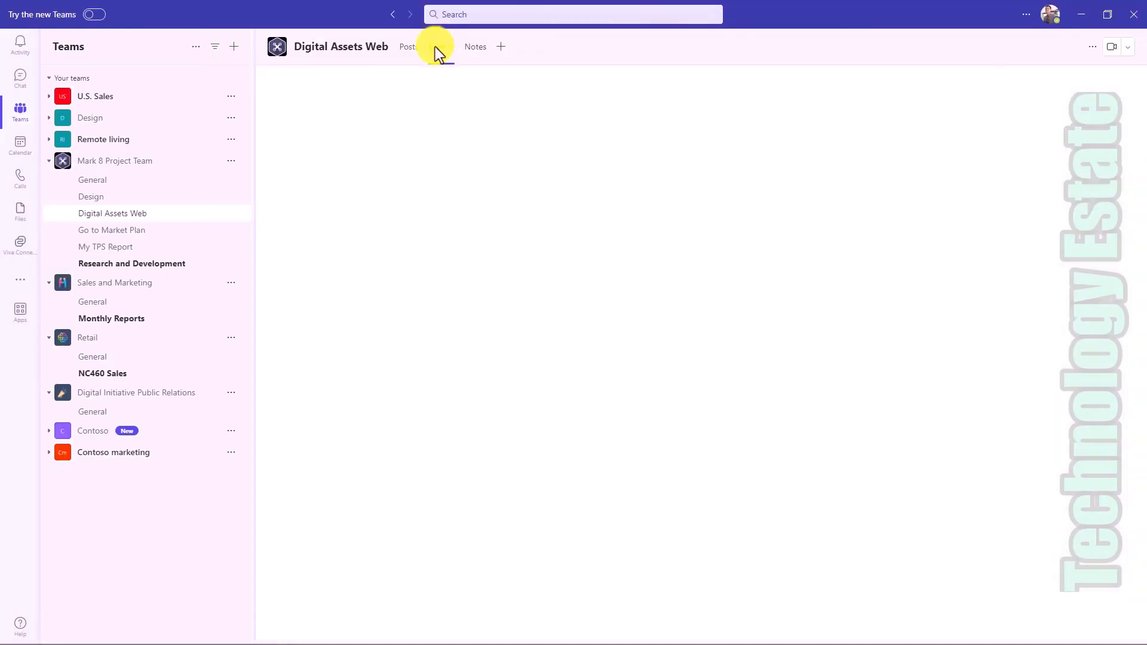
left_click(437, 46)
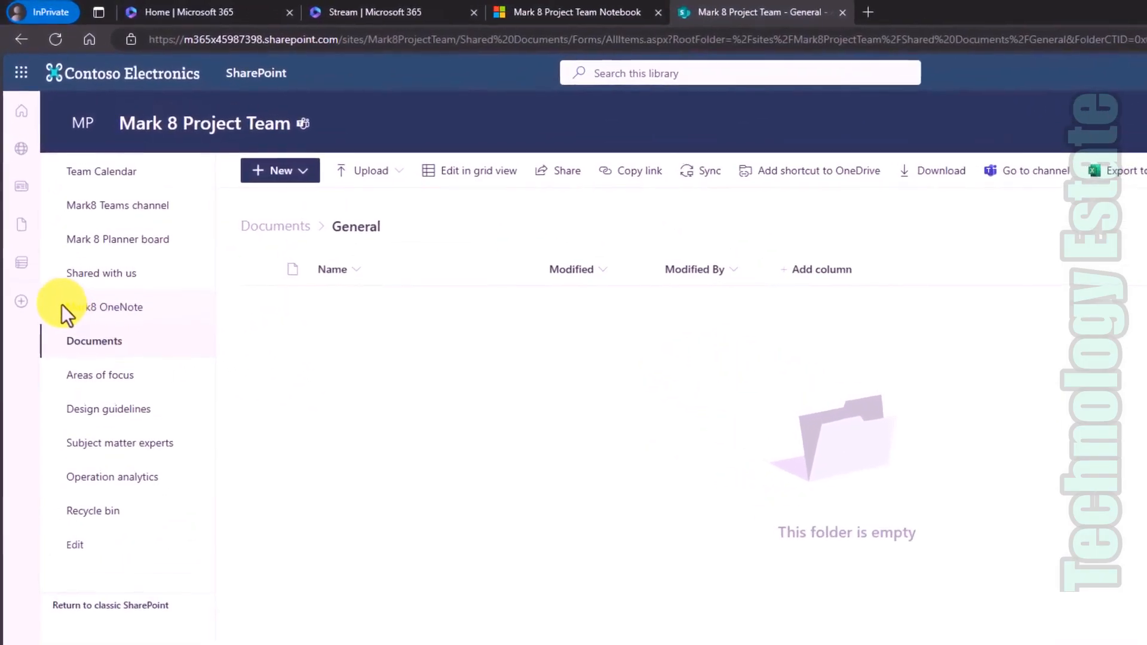
Open the Mark8 OneNote notebook from the SharePoint site's left navigation.
left_click(113, 307)
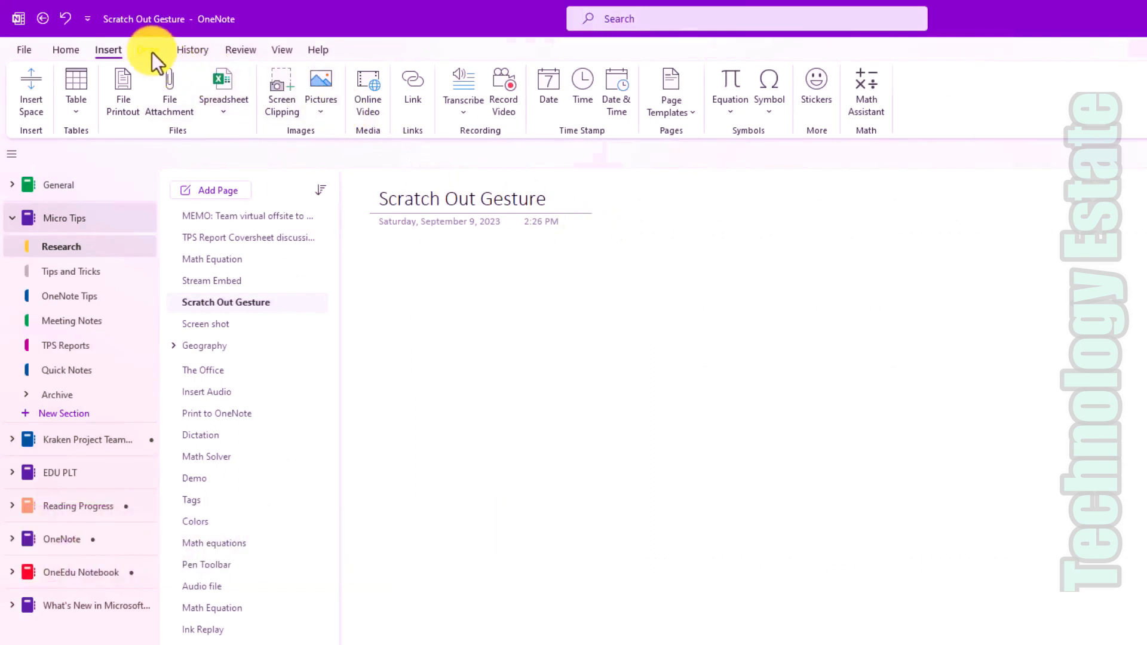
Handwrite a word with the black pen on the Scratch Out Gesture page, then scribble over it to erase it.
left_click(150, 50)
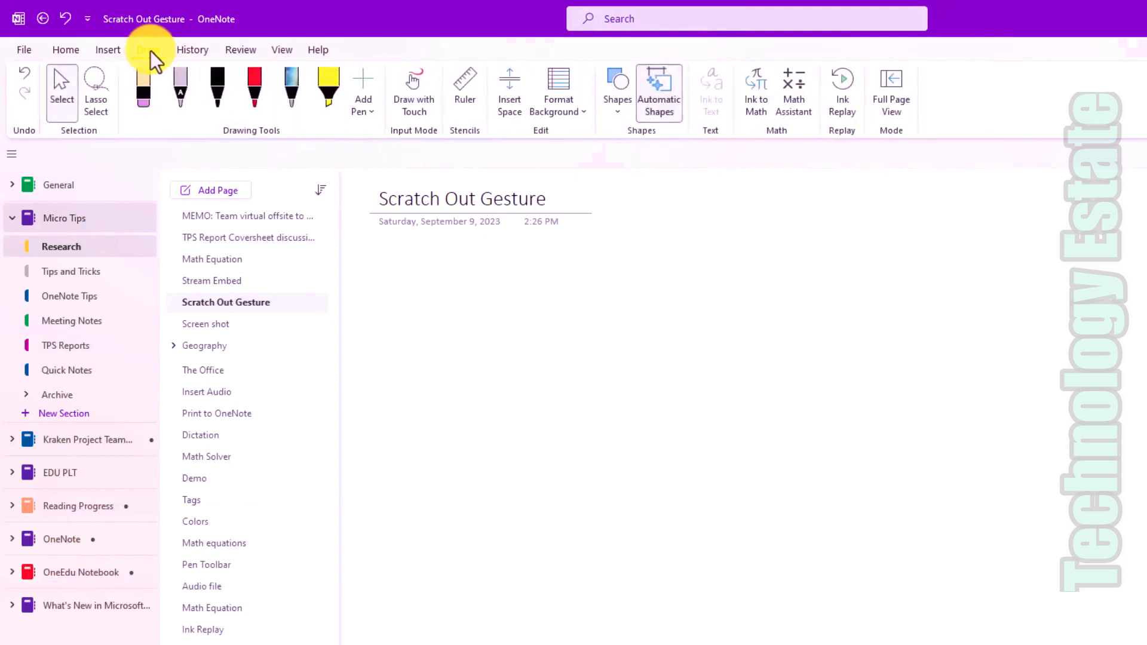
left_click(148, 49)
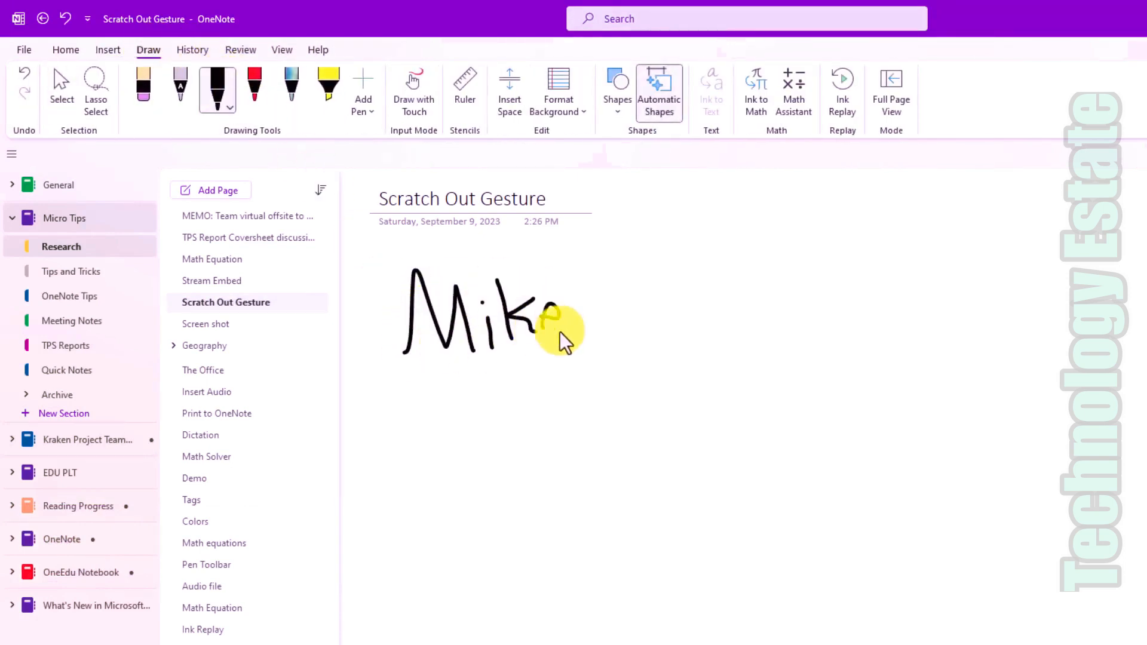
left_click_drag(537, 322, 567, 344)
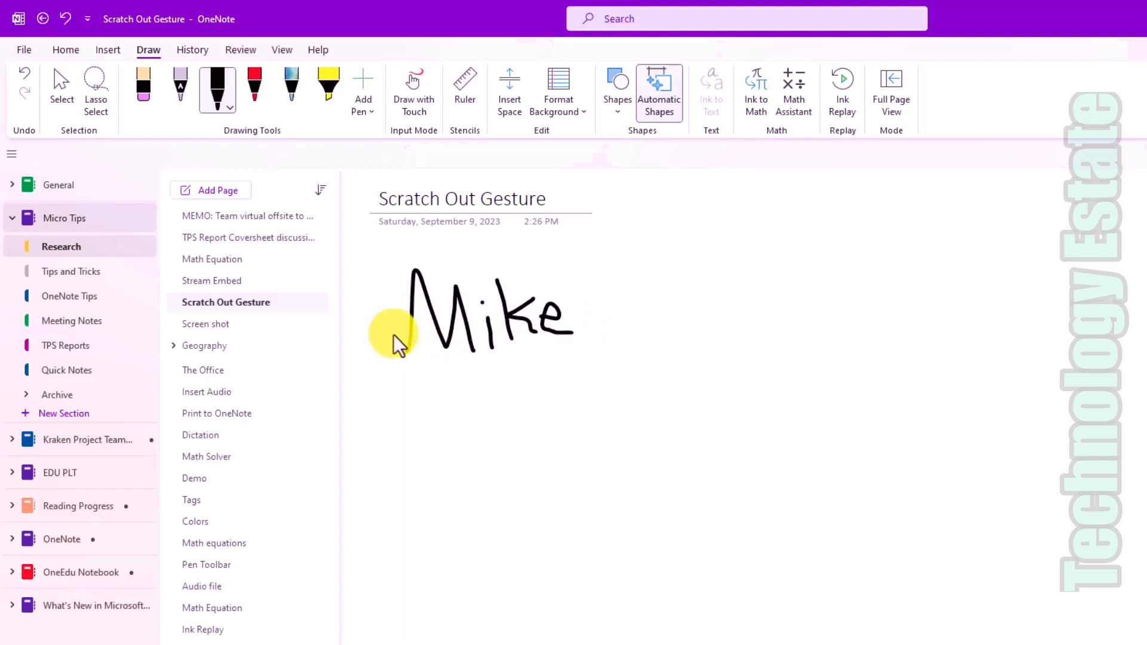
left_click_drag(398, 344, 596, 314)
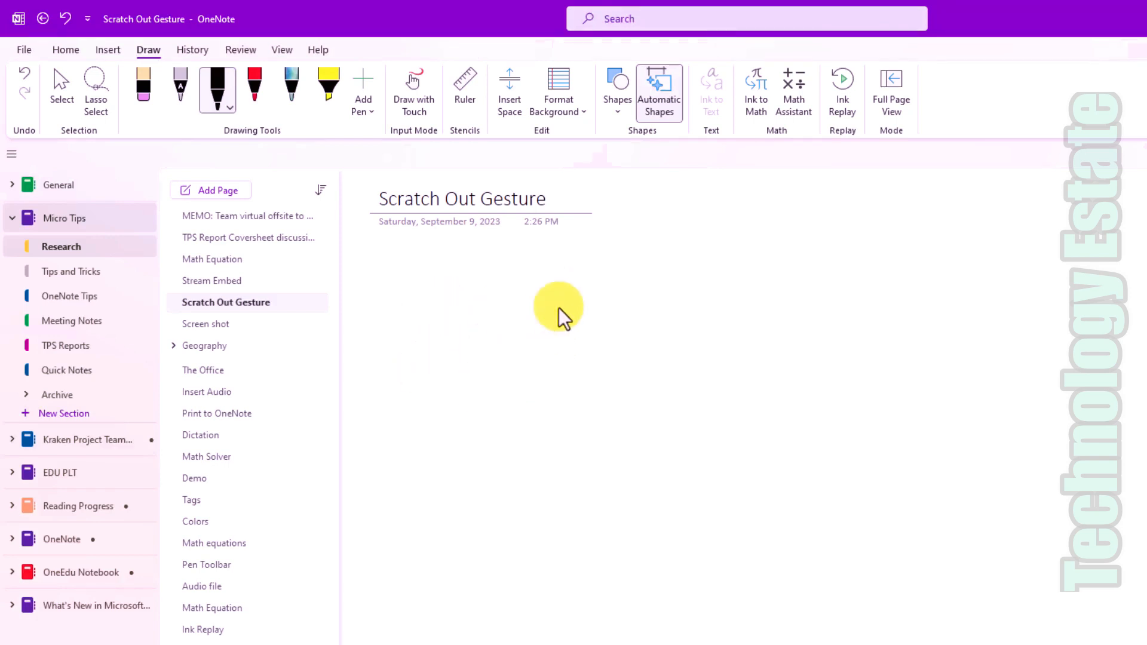
left_click(212, 280)
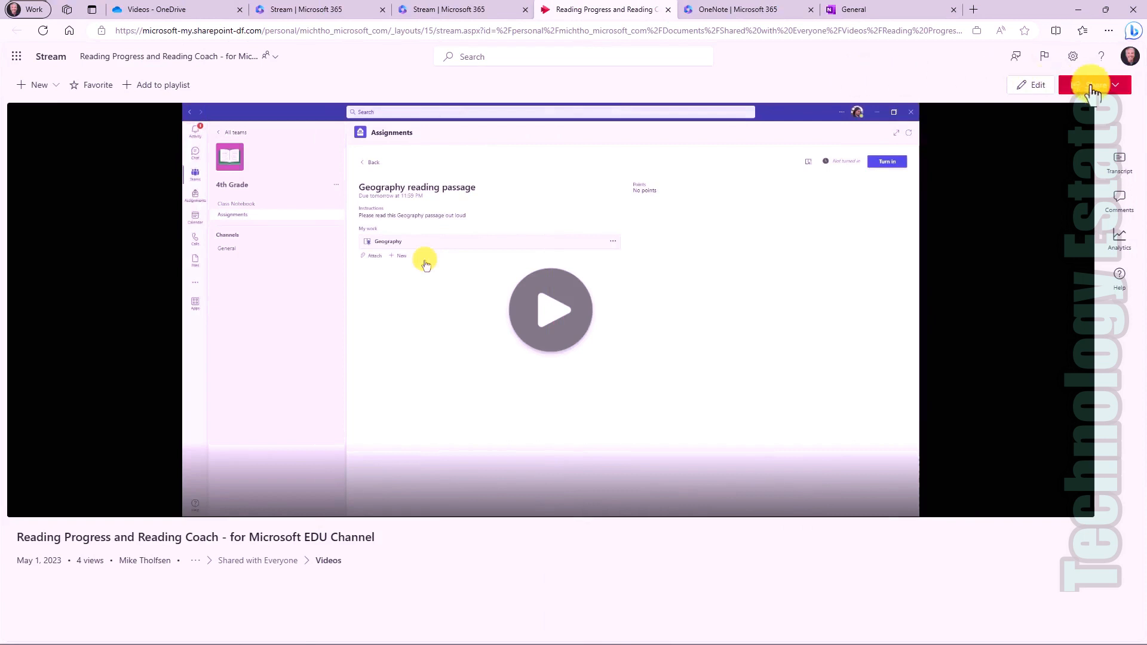
Copy the Reading Progress and Reading Coach video link from Stream's Share menu.
left_click(1091, 84)
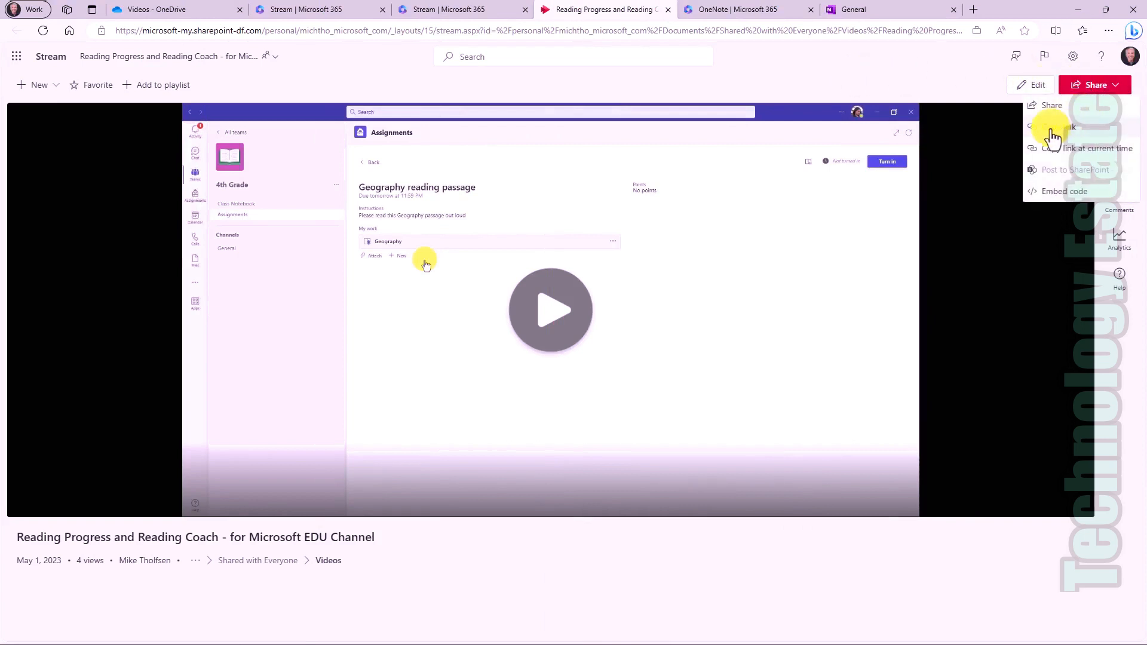
left_click(1068, 127)
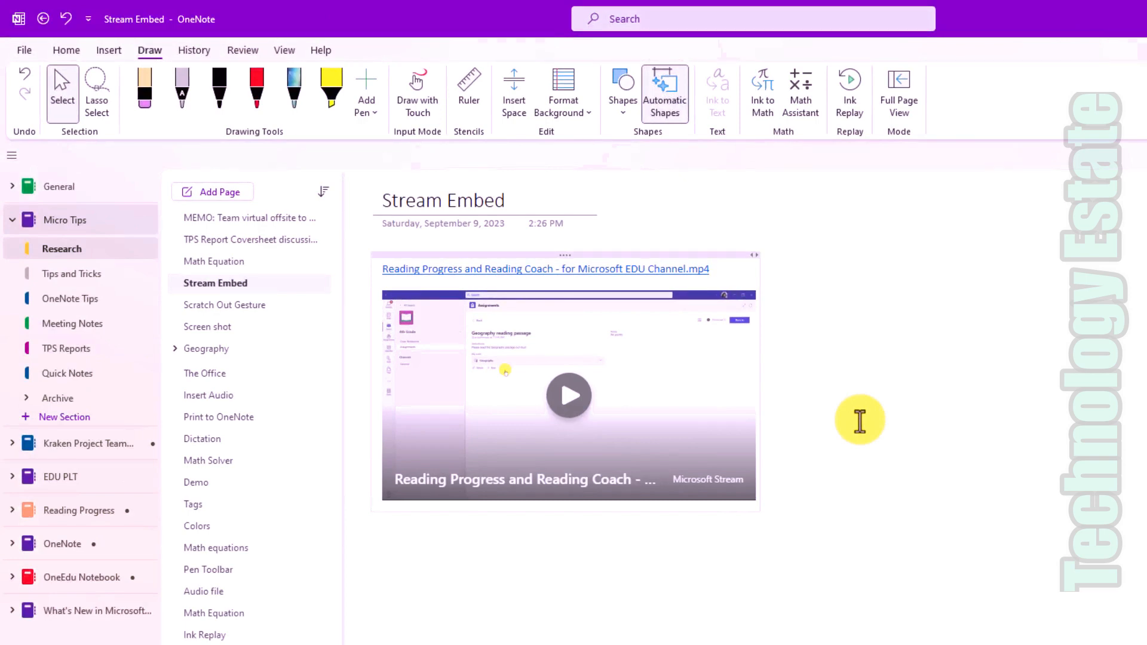
mouse_move(687, 424)
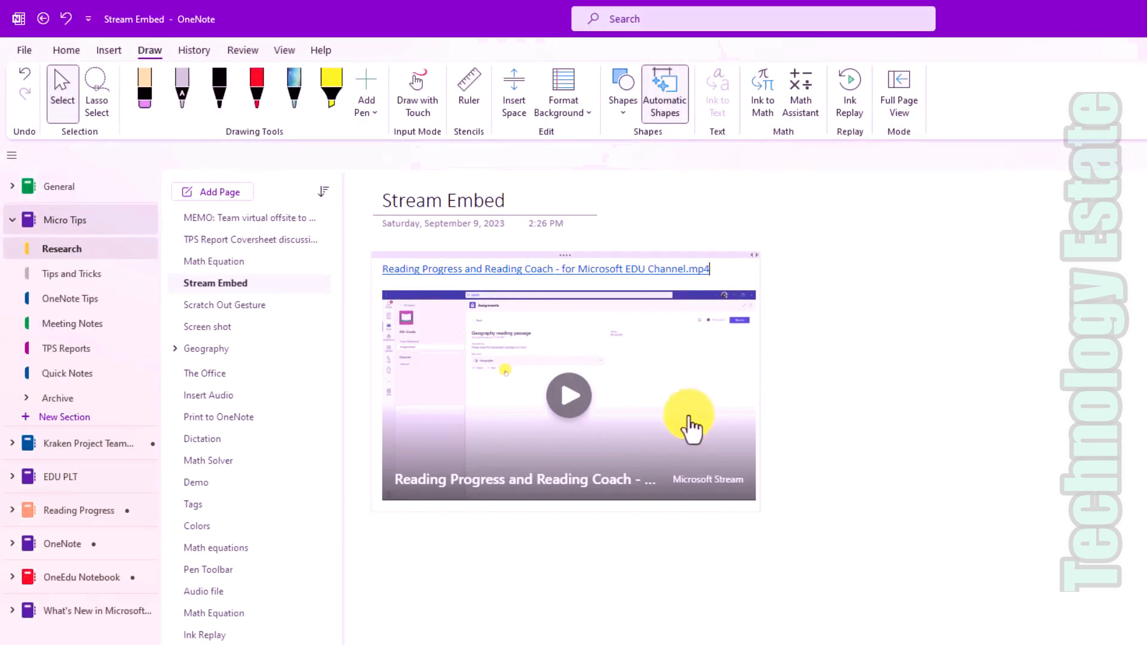
Start playback of the embedded Reading Progress video on the Stream Embed page.
left_click(568, 395)
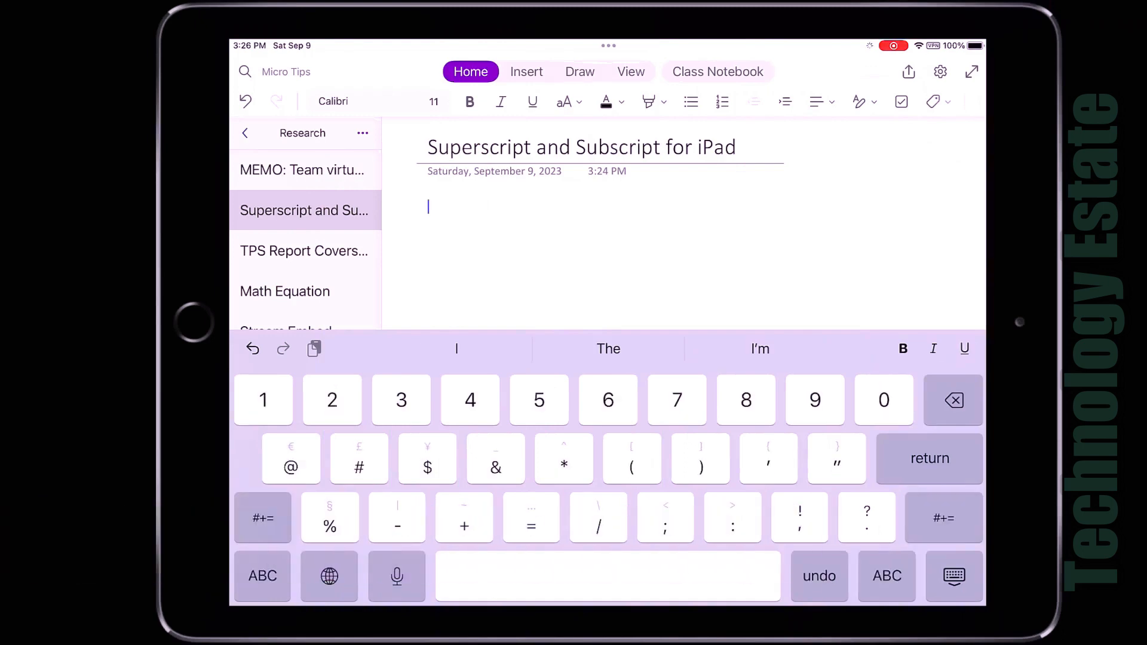
Type '1st' and 'X³' using superscript, then turn superscript off and begin a line with 'H'.
type("1")
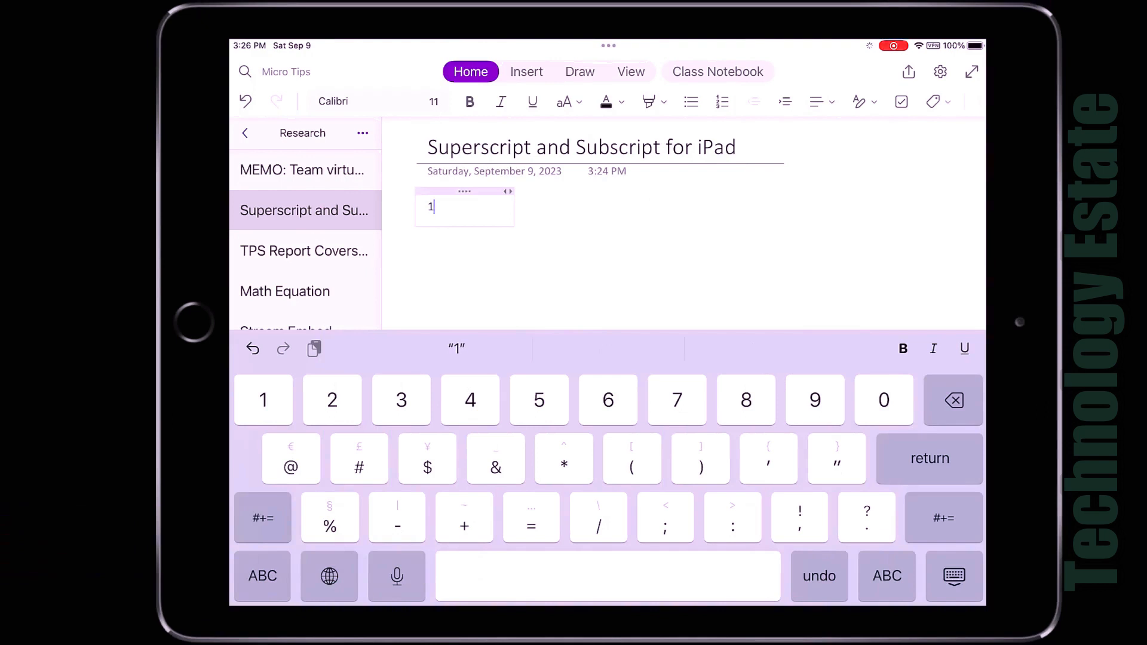
left_click(563, 101)
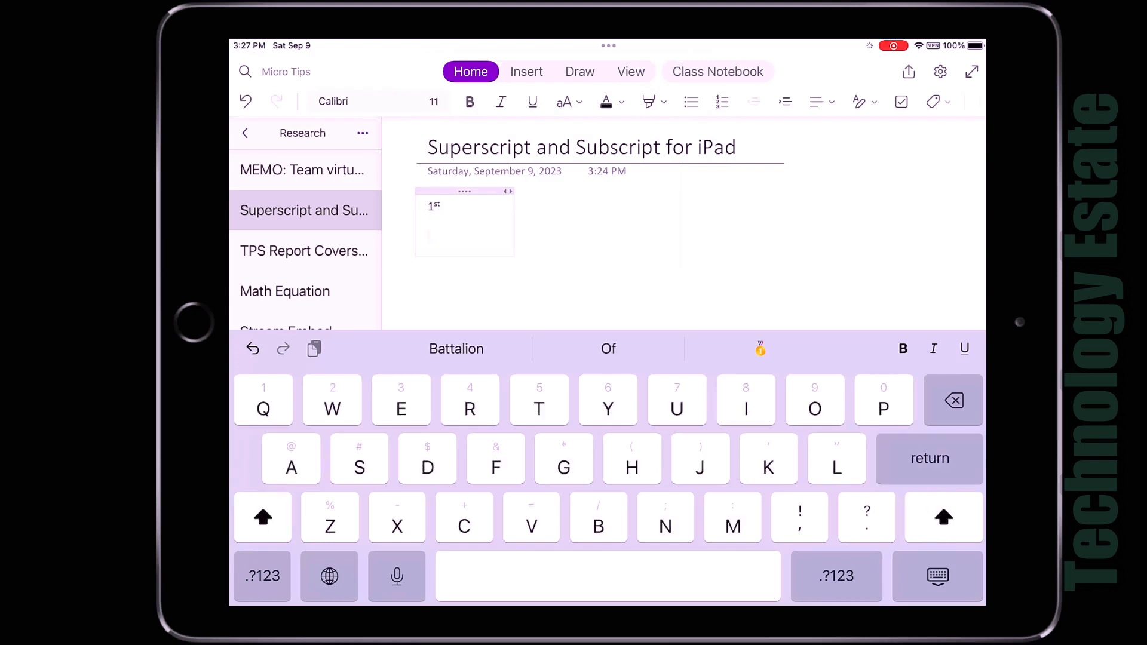
left_click(563, 101)
type("X³")
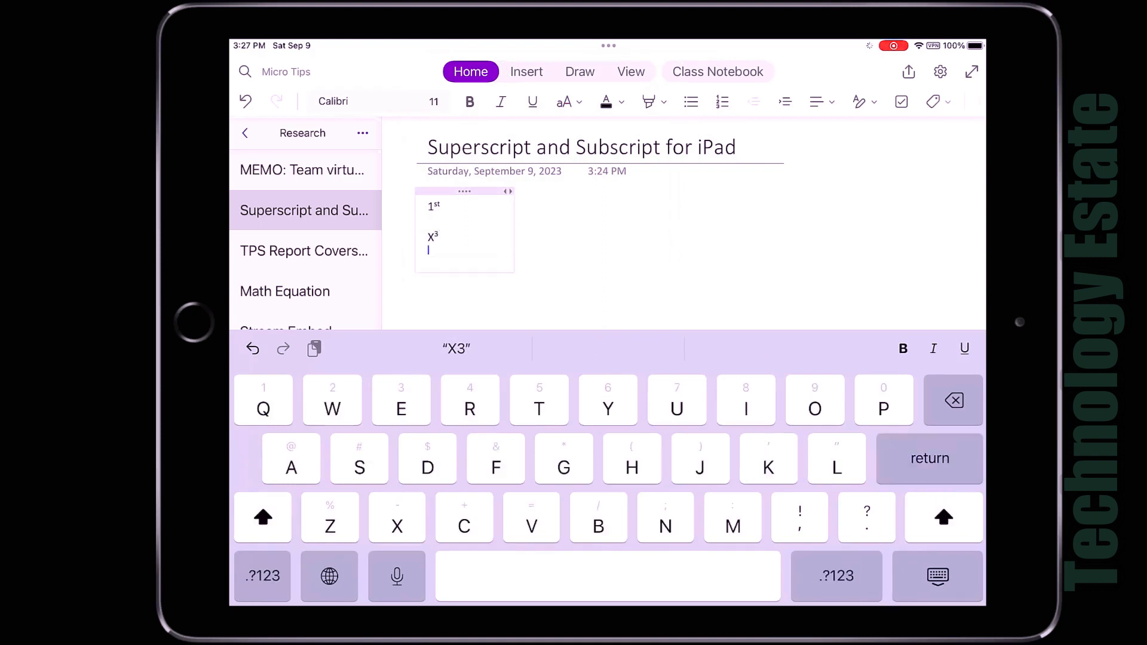
left_click(563, 101)
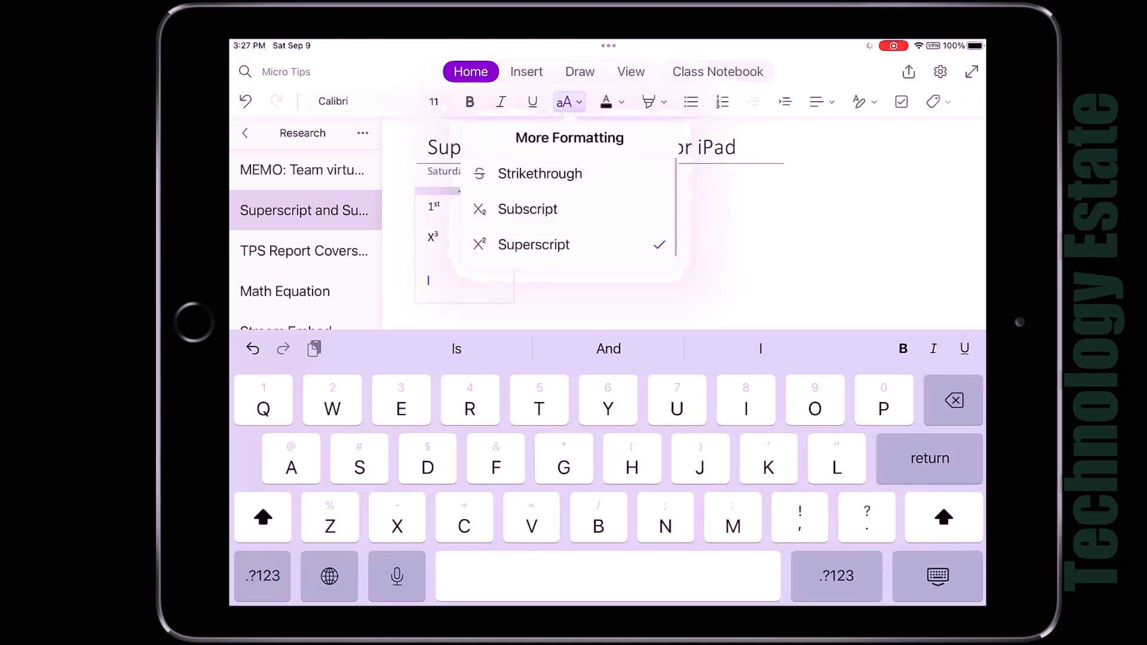
left_click(564, 101)
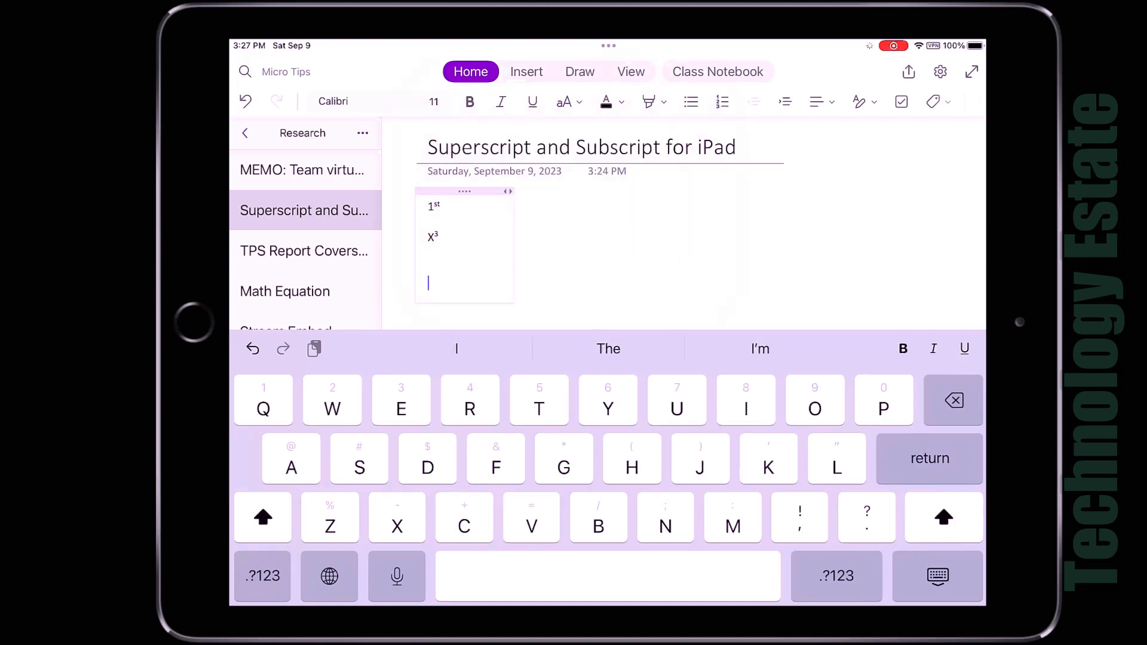
type("H")
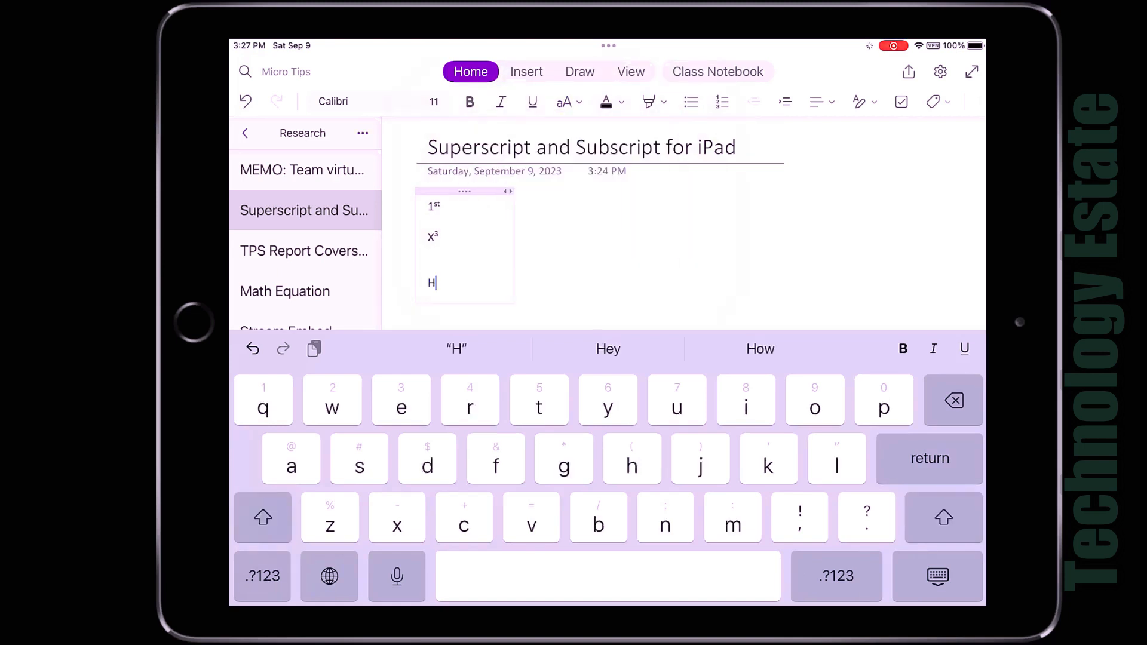
left_click(262, 576)
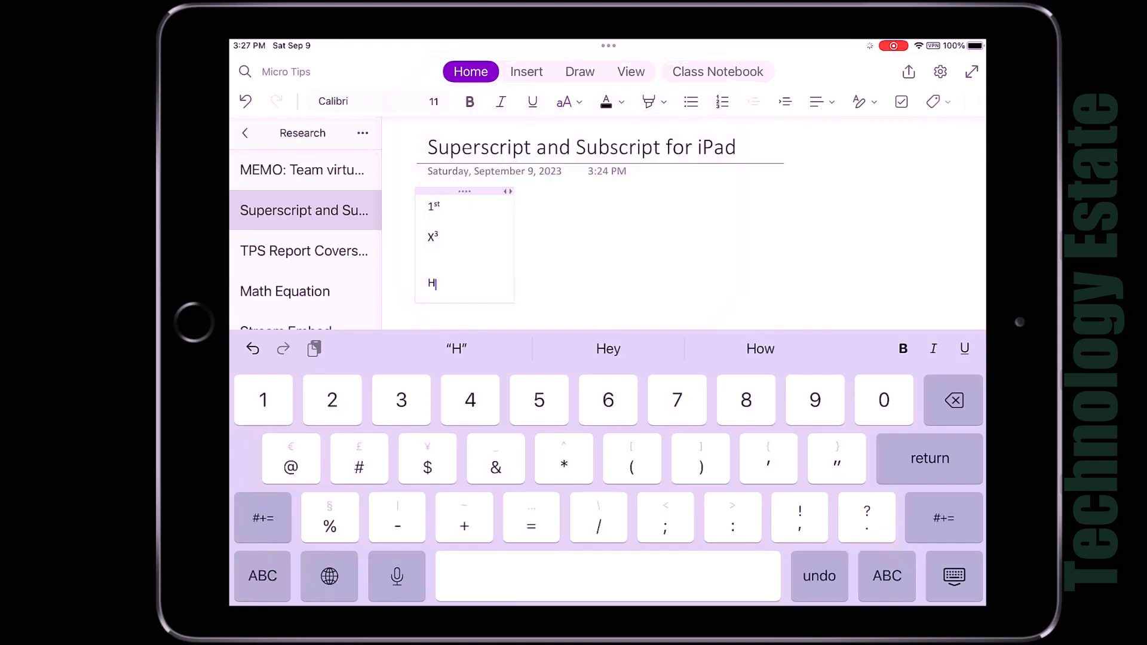